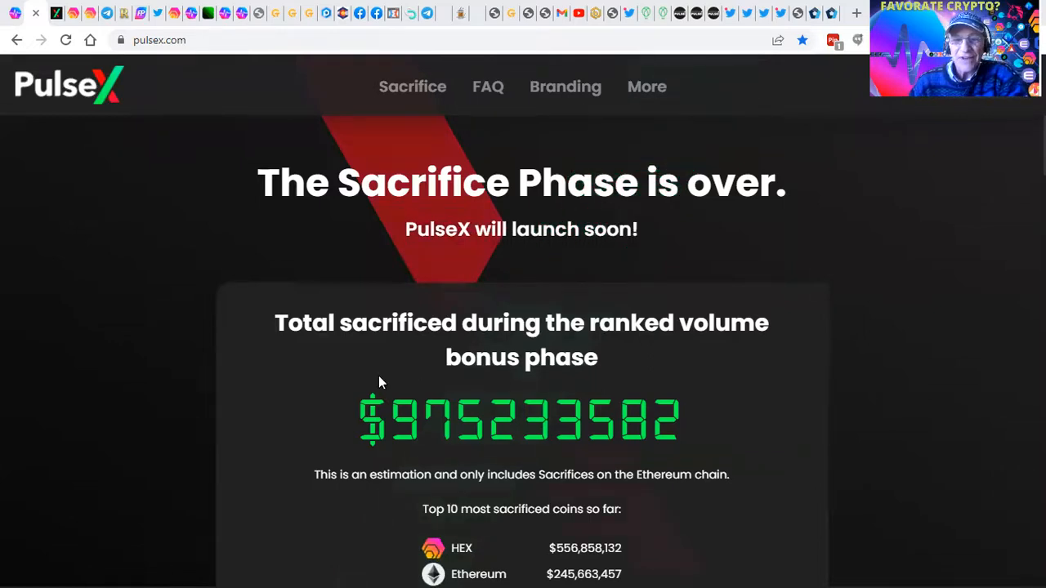
- Scroll through the claimed PulseChain-to-Rinkeby transfers, then close the PulseChain Bridge tab
scroll("down", 3)
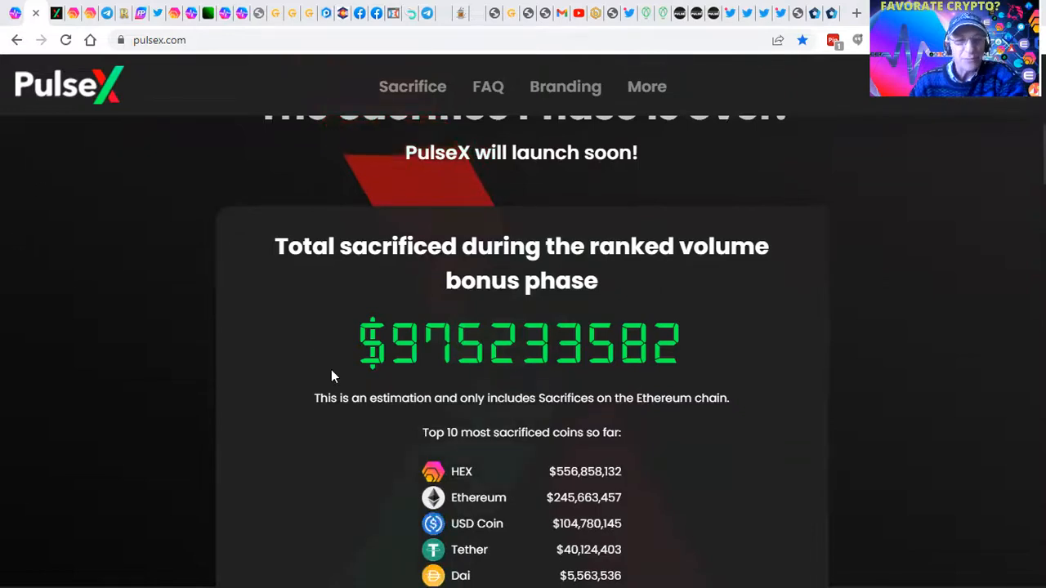
scroll("down", 3)
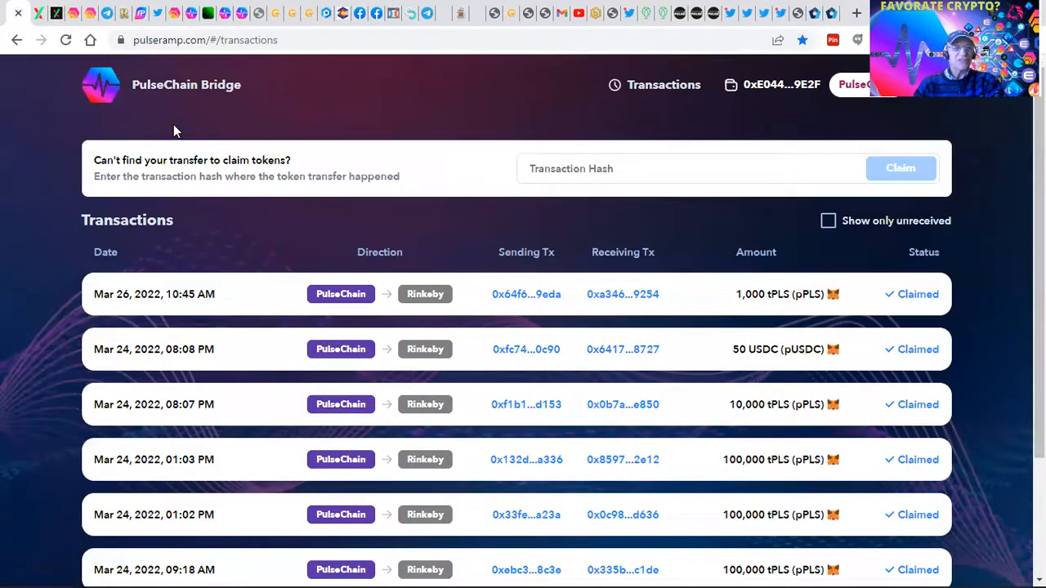
mouse_move(200, 108)
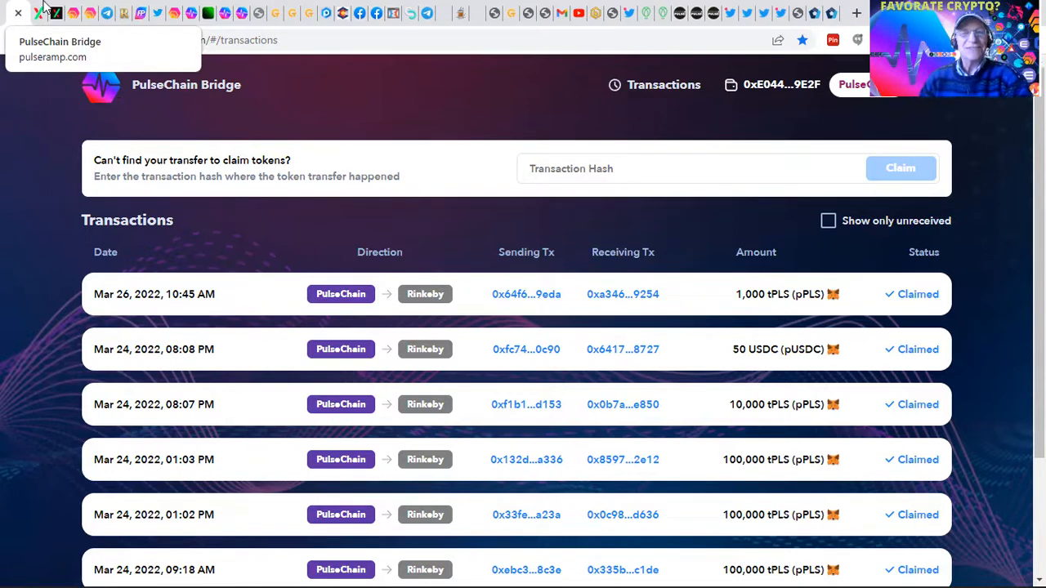
mouse_move(32, 22)
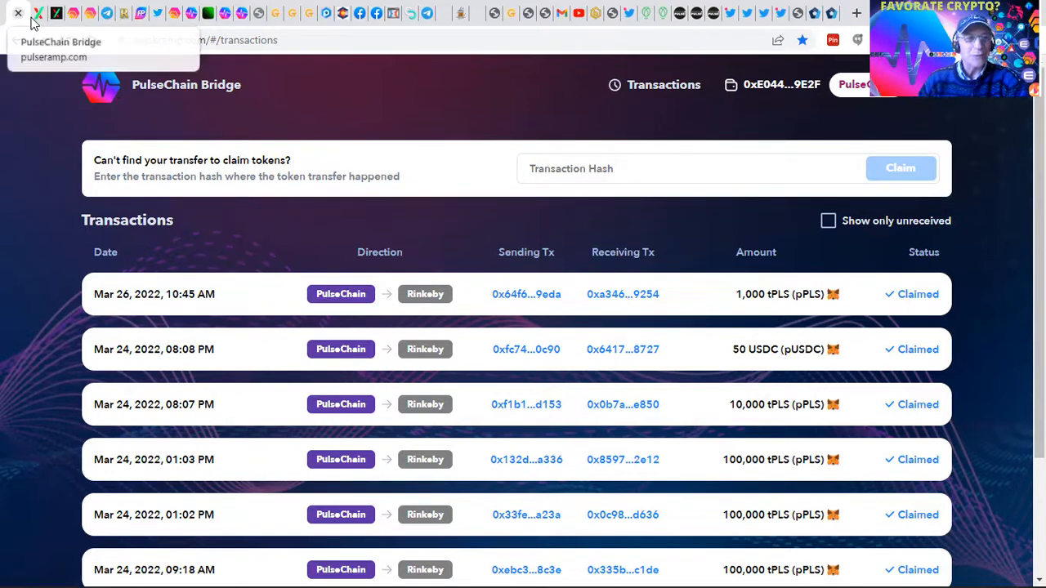
left_click(52, 13)
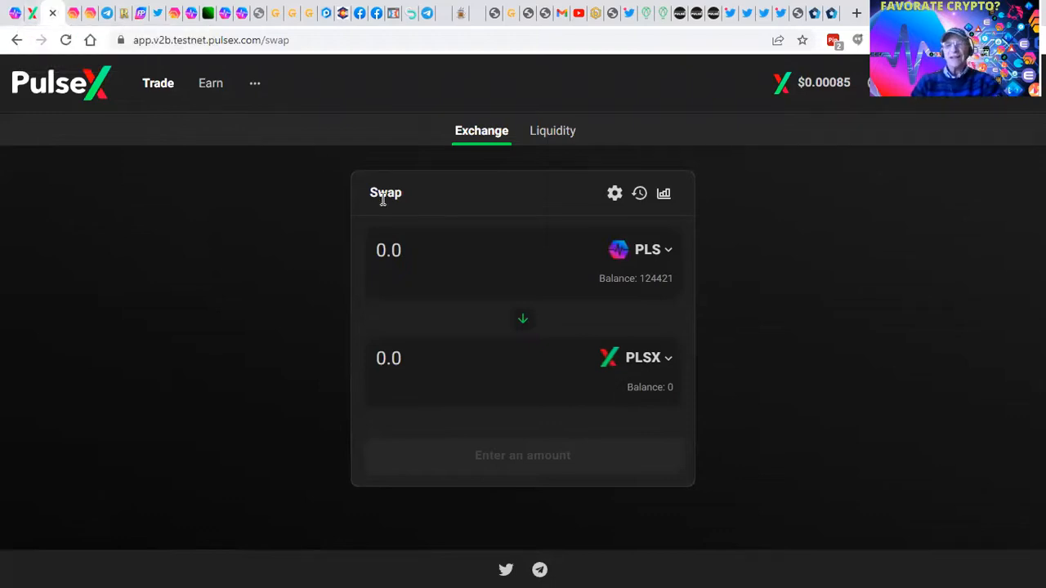
mouse_move(453, 226)
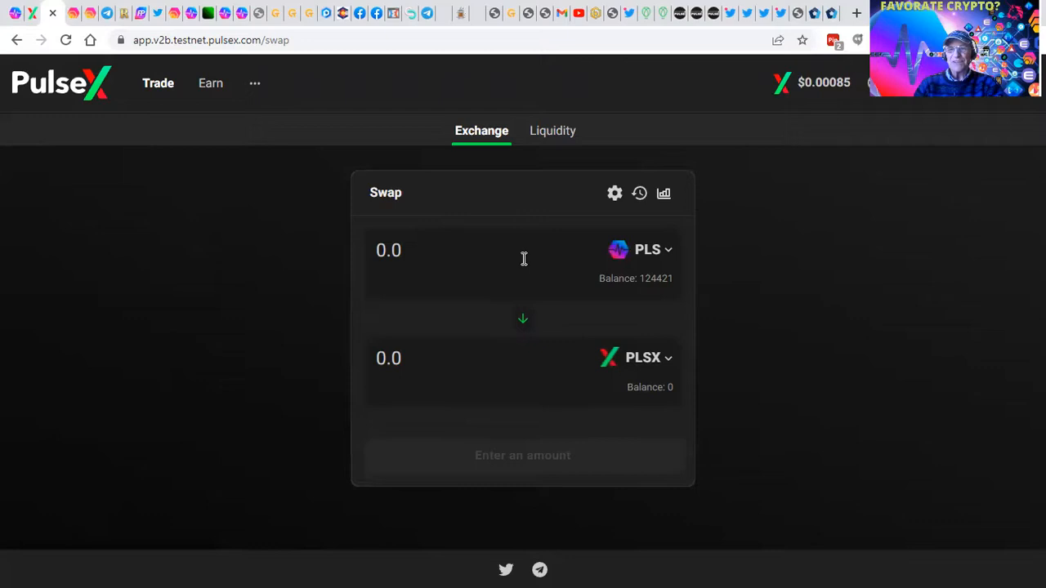
mouse_move(502, 270)
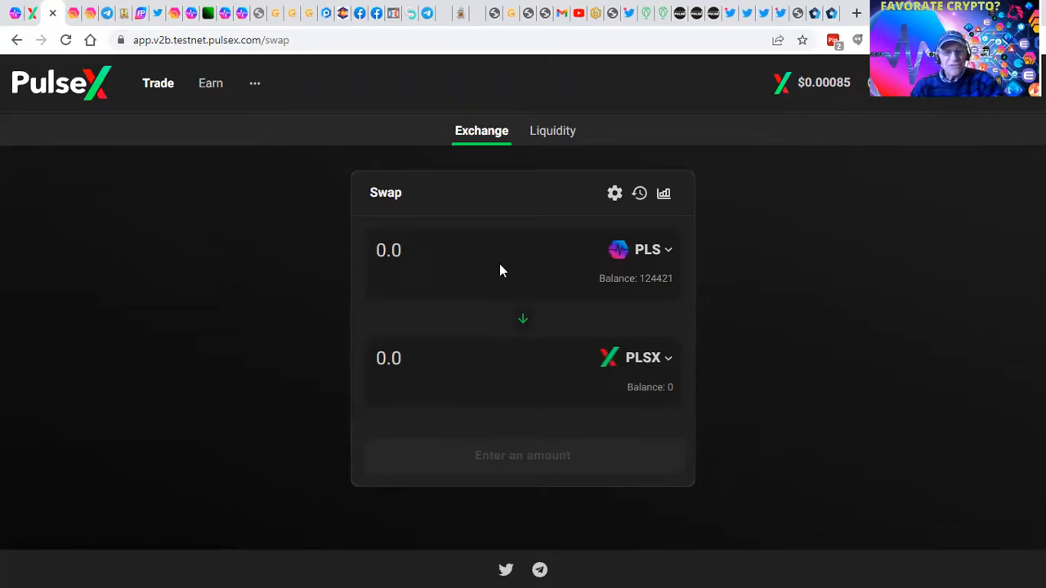
- Enter 1,000,000 PLS to swap for PLSX and review the ~2,530,280 PLSX quote
type("1000000")
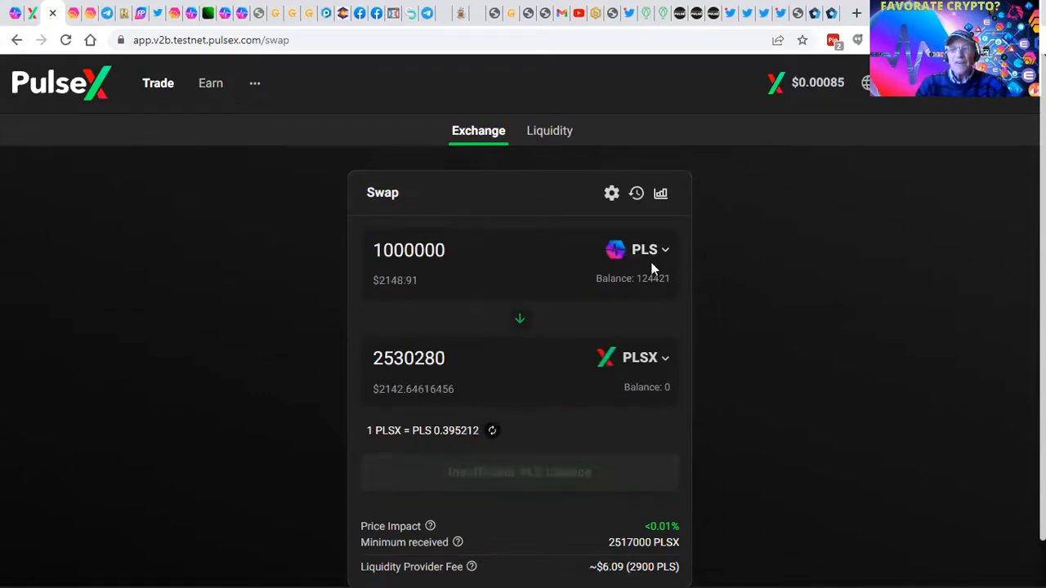
mouse_move(605, 345)
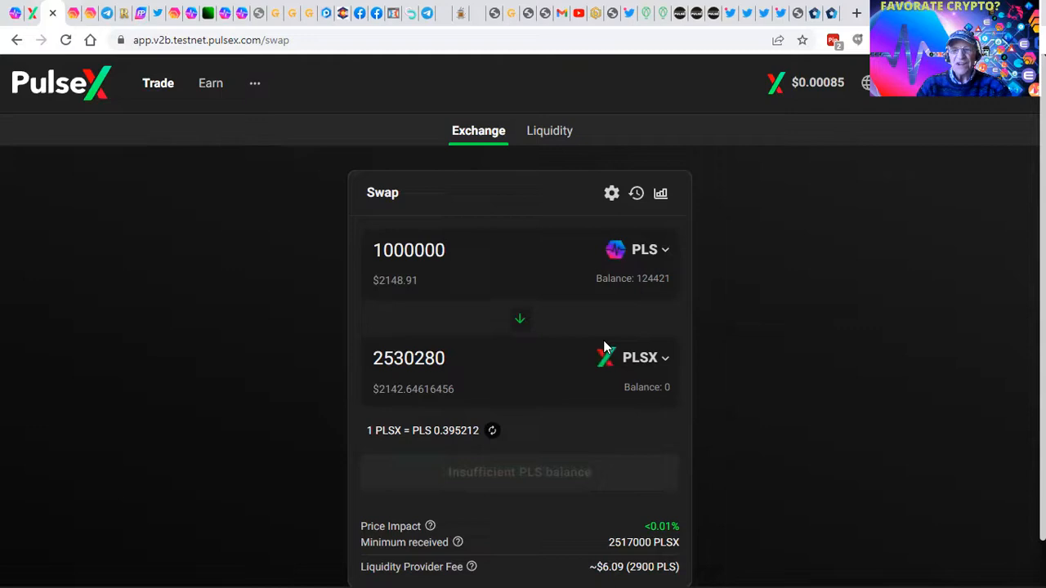
scroll("down", 3)
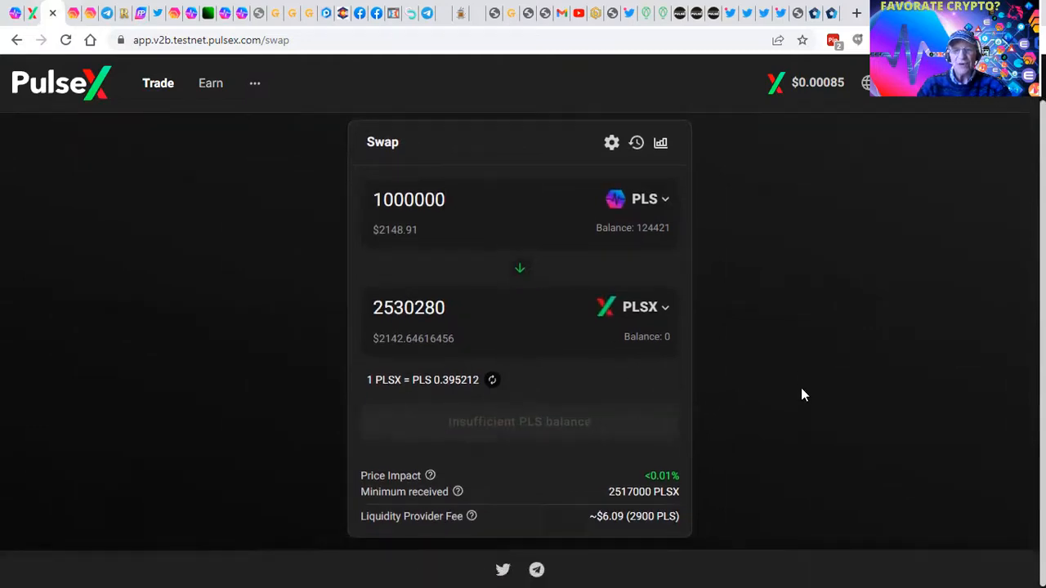
left_click(408, 200)
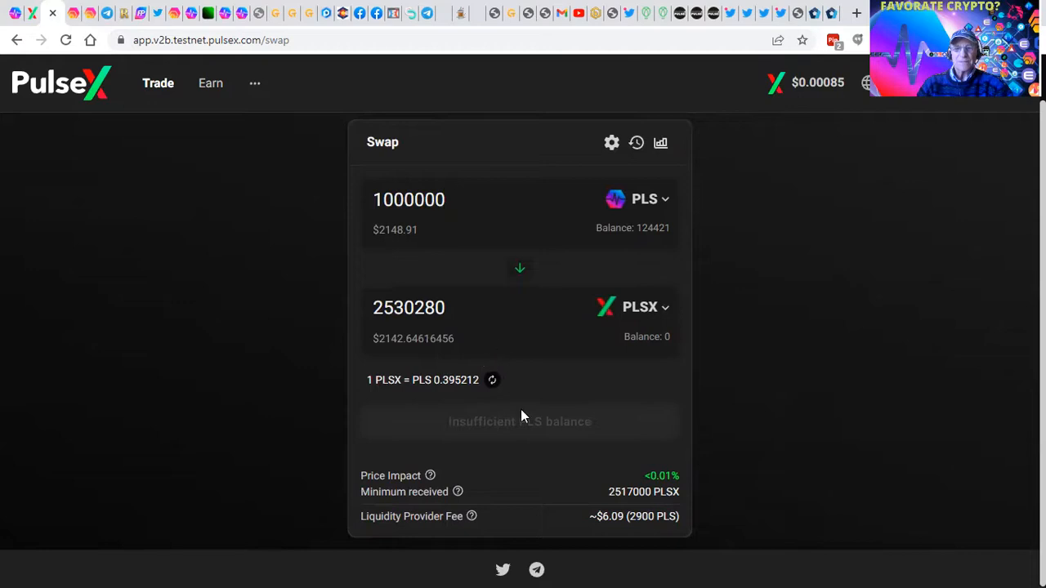
mouse_move(782, 419)
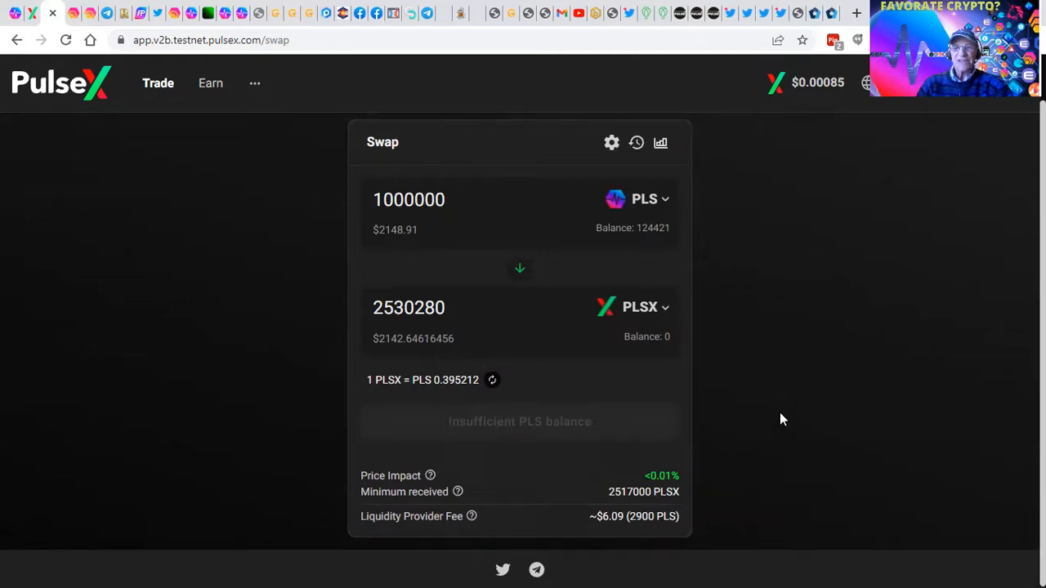
left_click(158, 83)
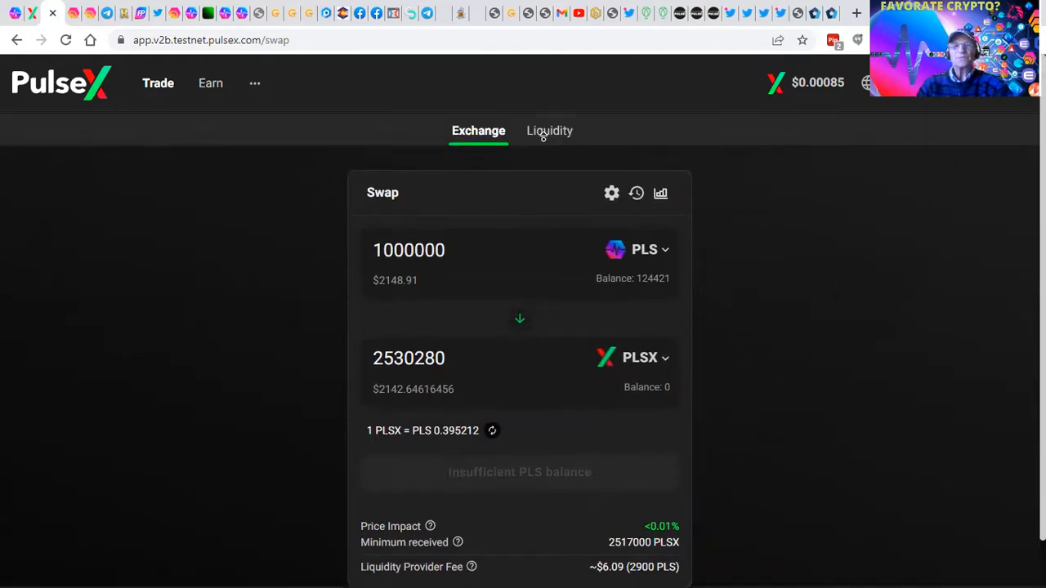
- Expand the HEX/PLS and PLS/USDT liquidity positions to reveal pooled amounts and pool shares
left_click(549, 130)
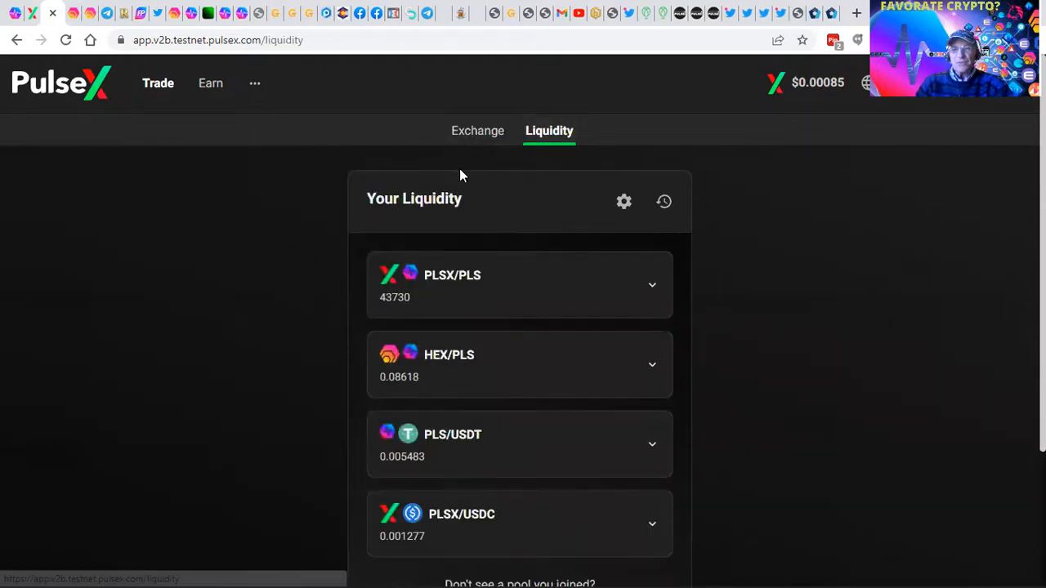
mouse_move(480, 278)
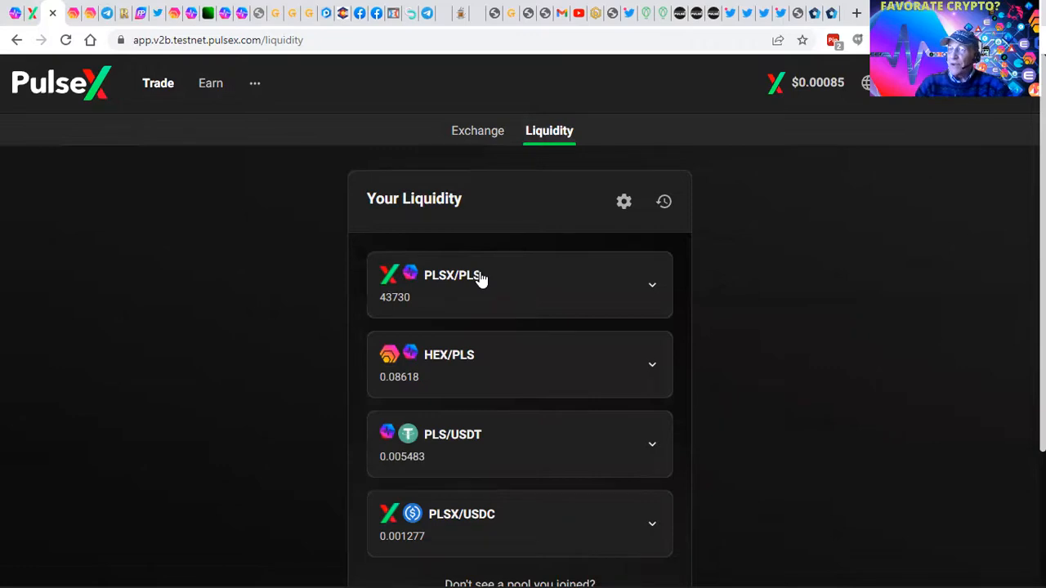
scroll("down", 3)
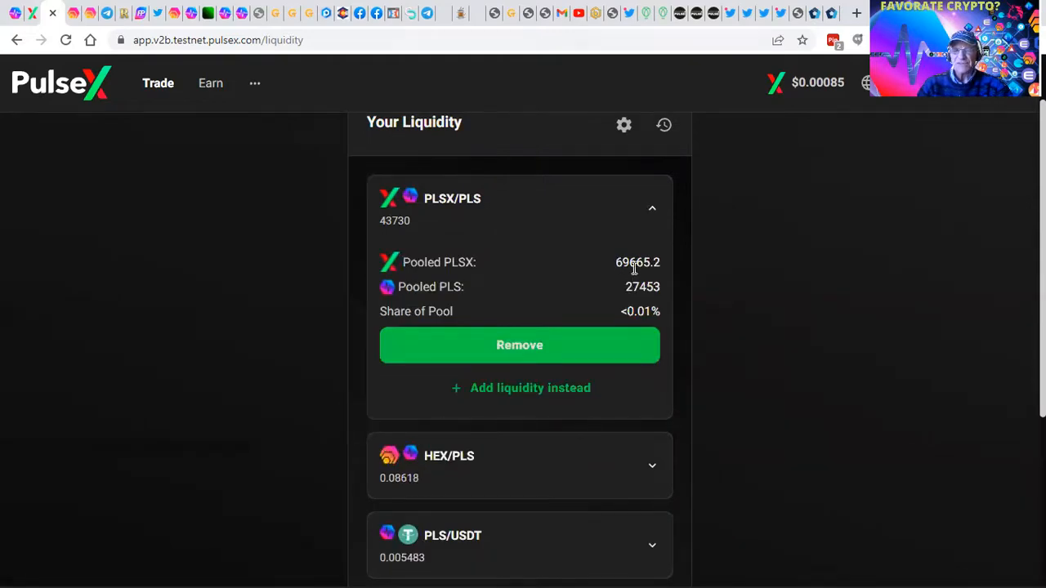
mouse_move(637, 260)
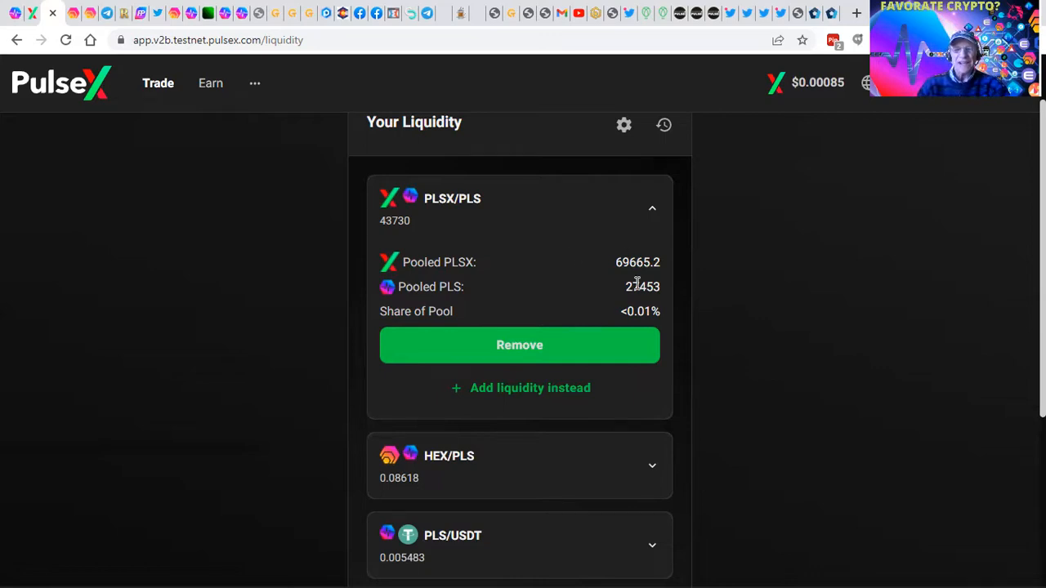
scroll("down", 3)
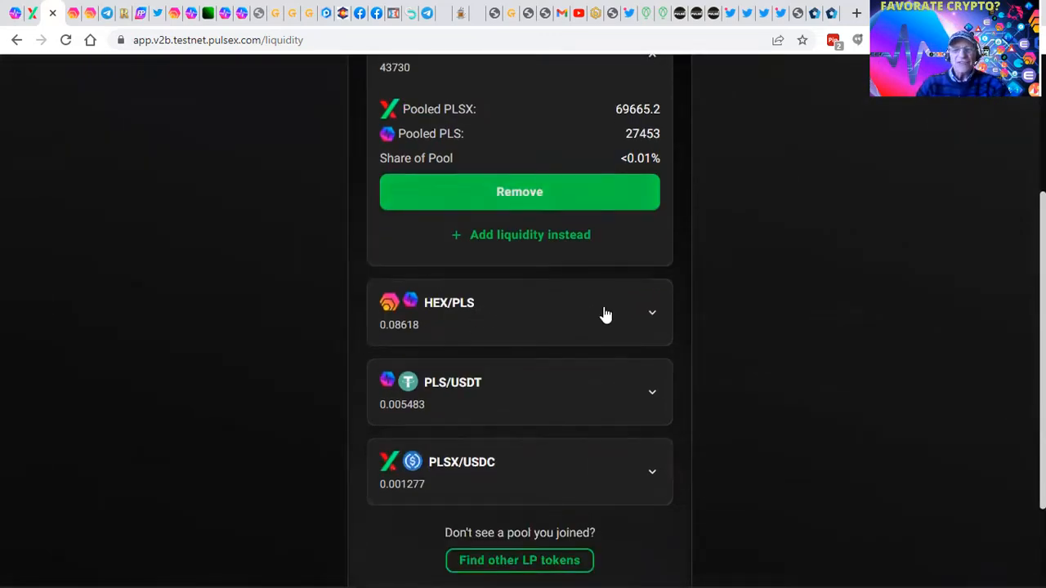
left_click(605, 312)
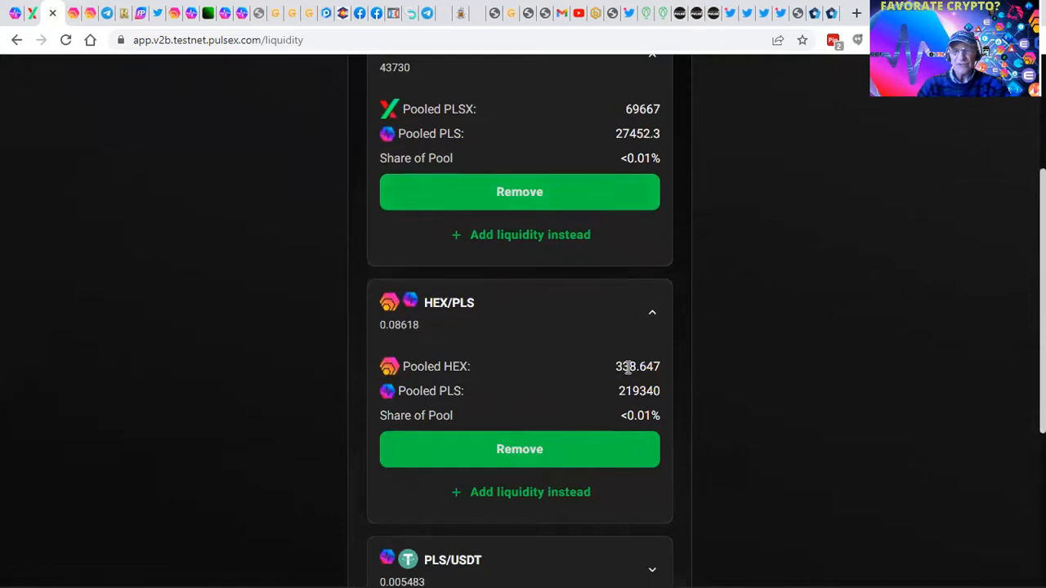
mouse_move(639, 391)
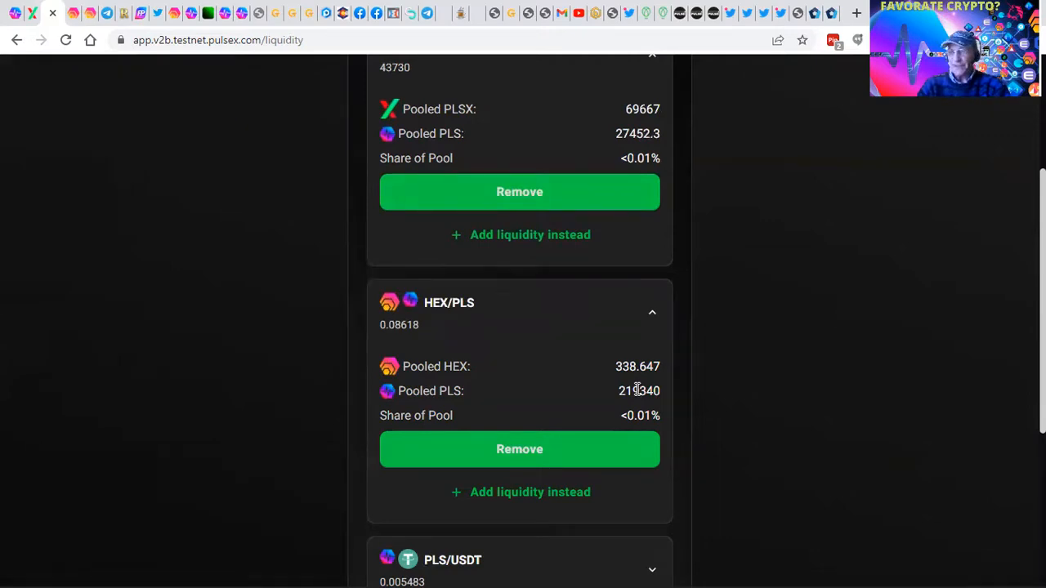
scroll("down", 3)
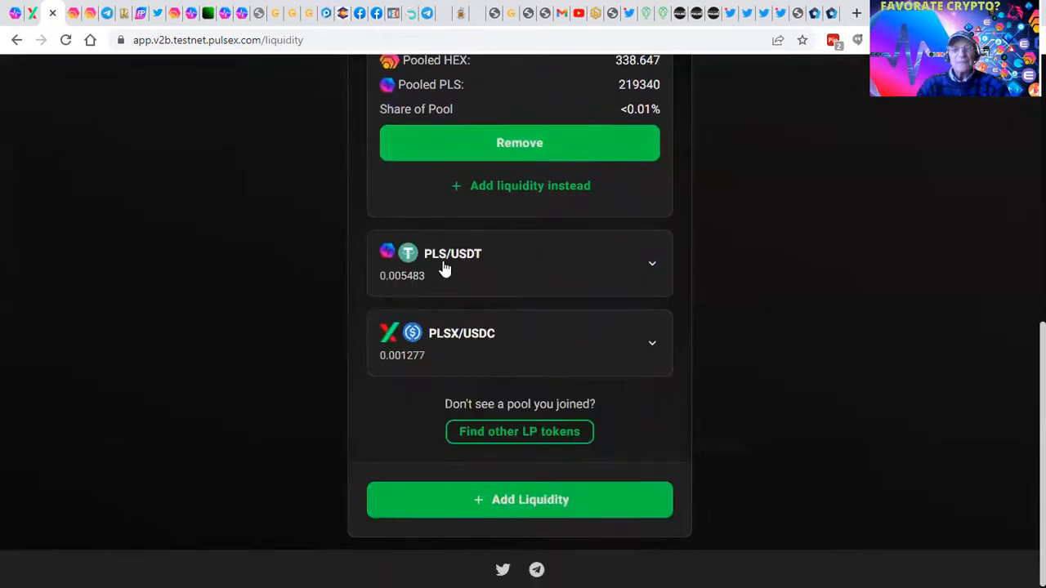
left_click(651, 263)
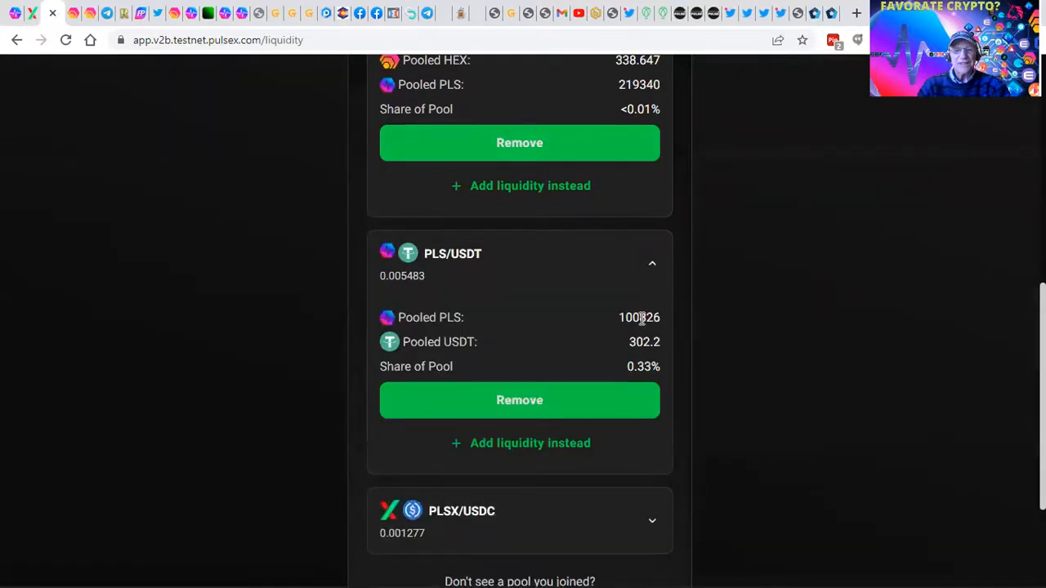
scroll("down", 3)
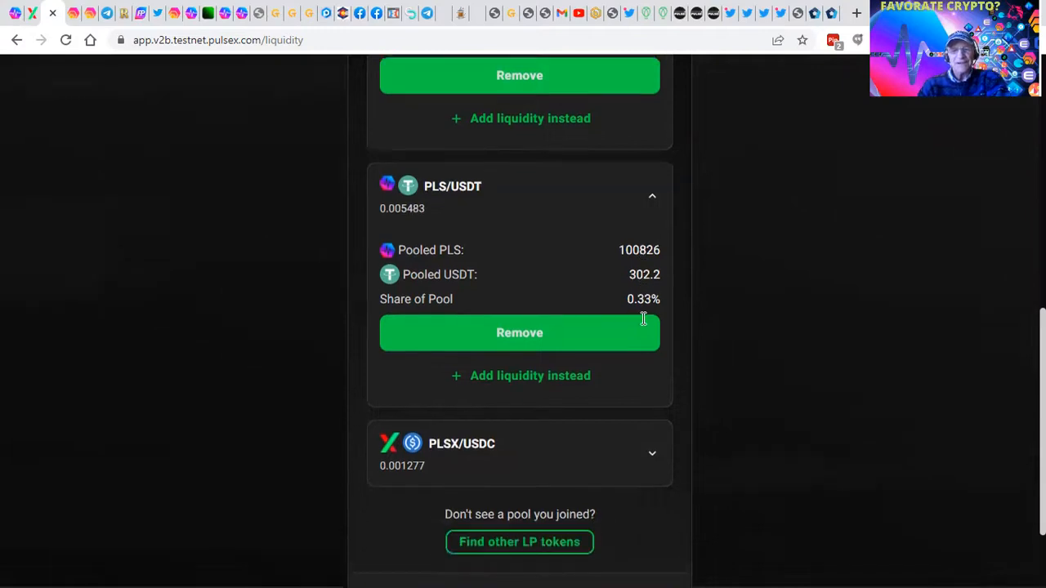
scroll("down", 3)
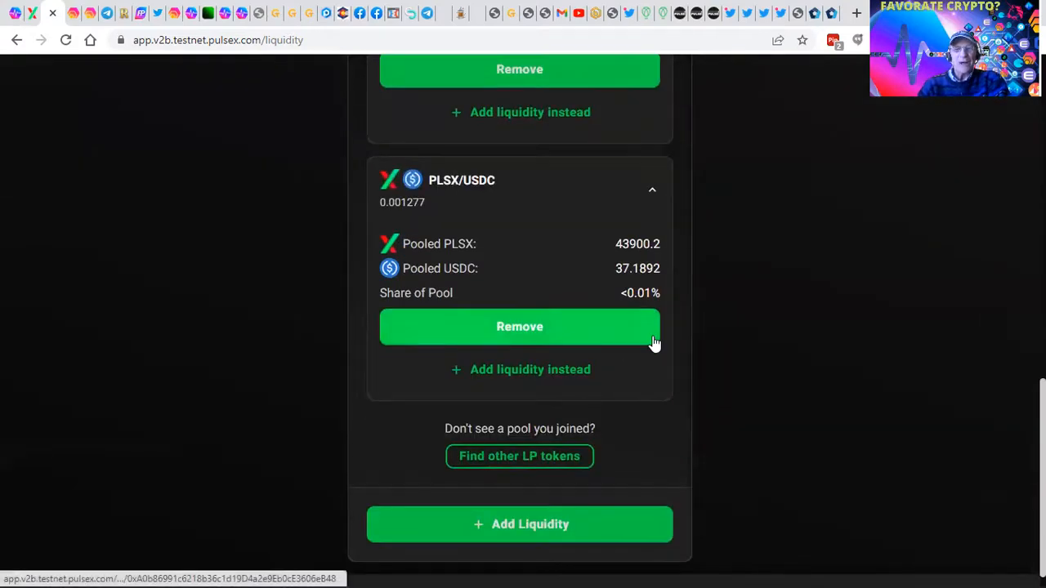
mouse_move(585, 226)
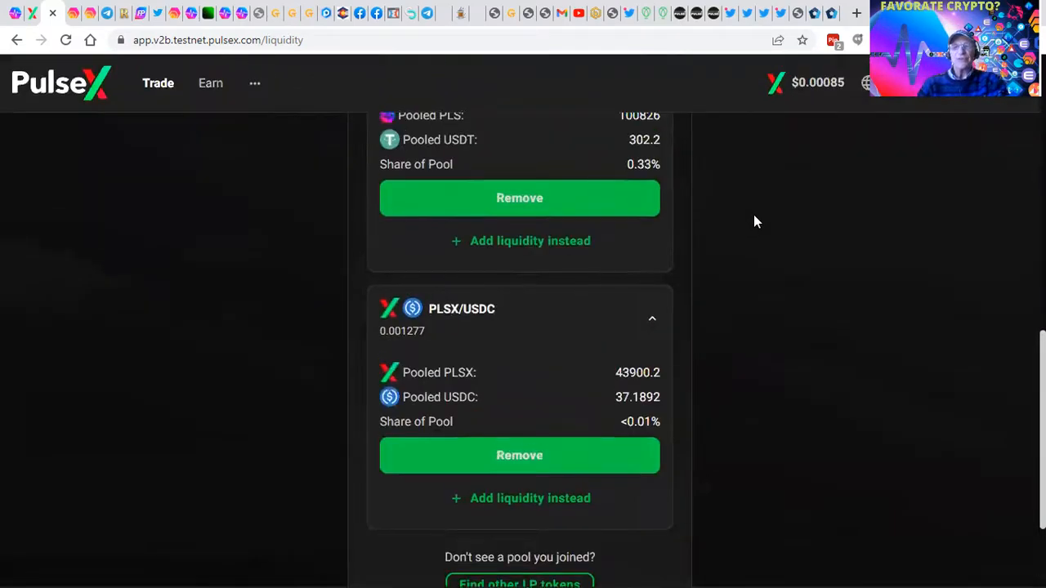
scroll("up", 3)
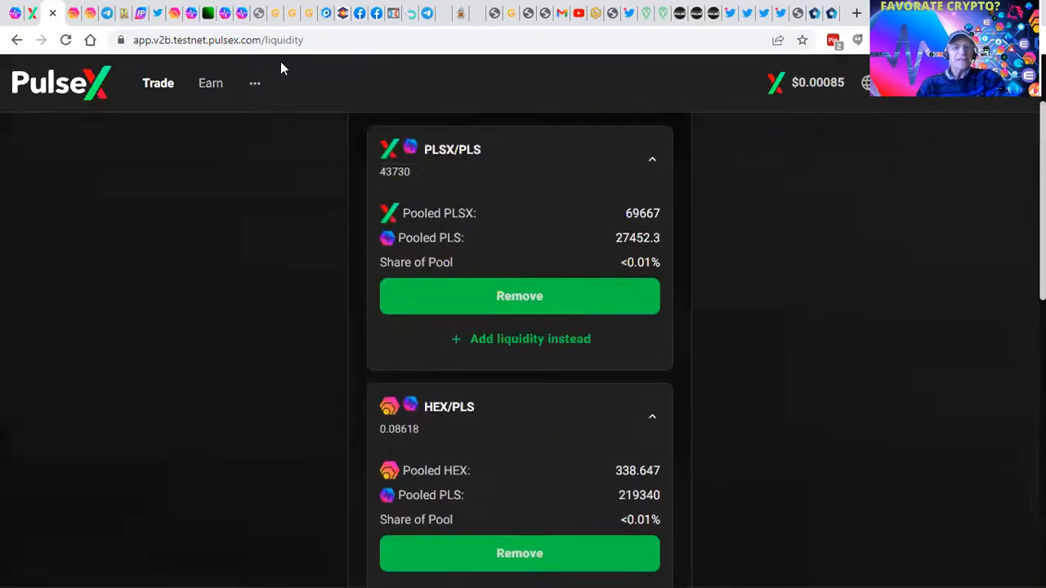
left_click(210, 82)
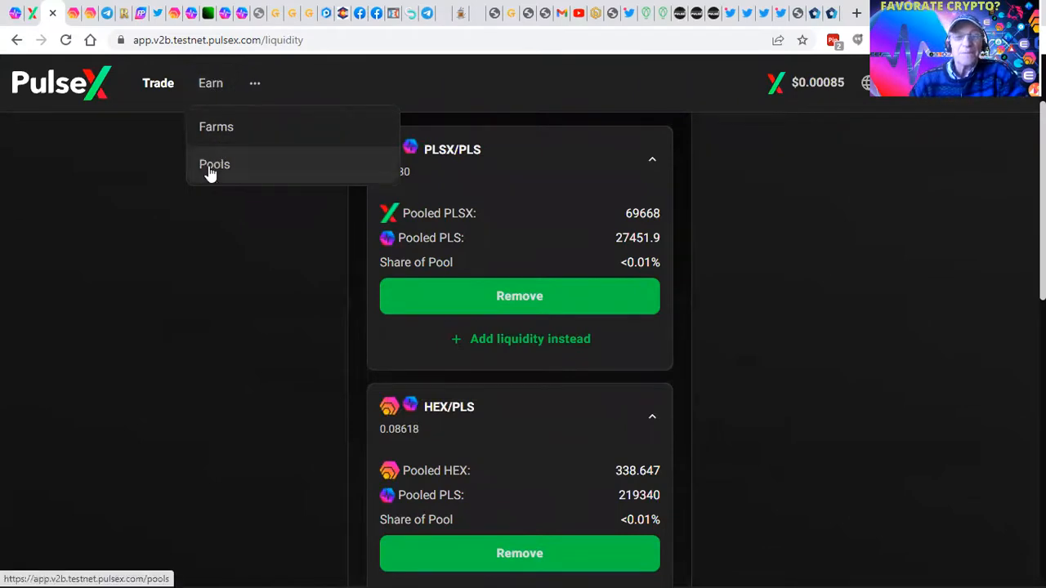
- Expand the Earn PRT pool details, showing 59,272.42 PLSX staked and 0.06113 PRT earned
left_click(214, 164)
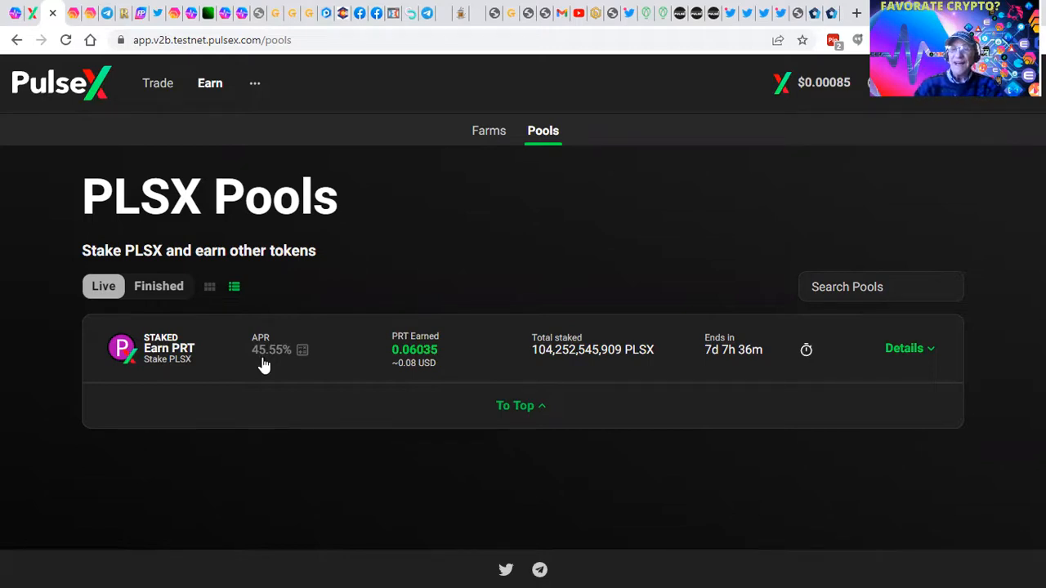
left_click(907, 348)
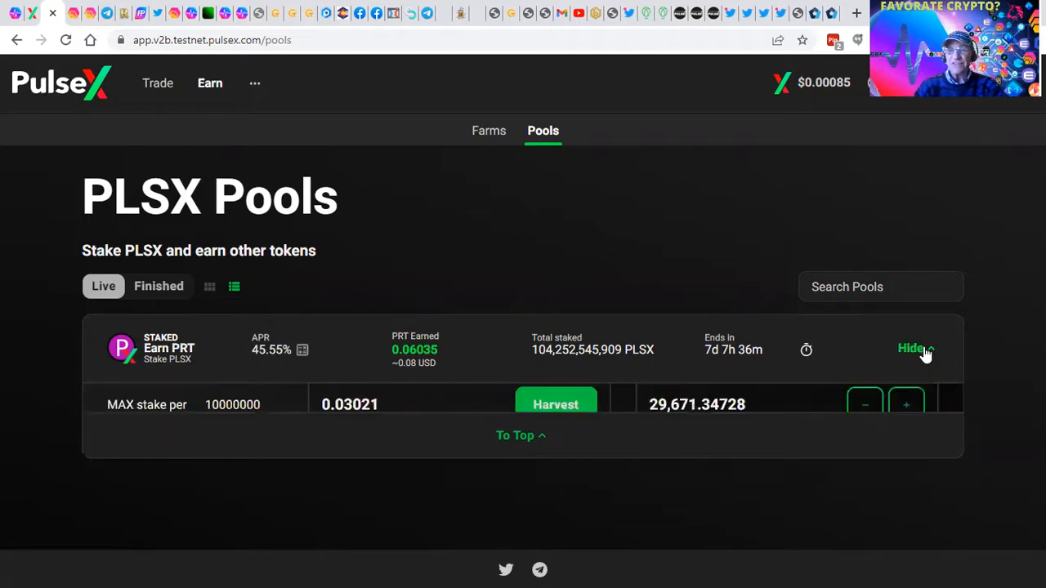
left_click(913, 348)
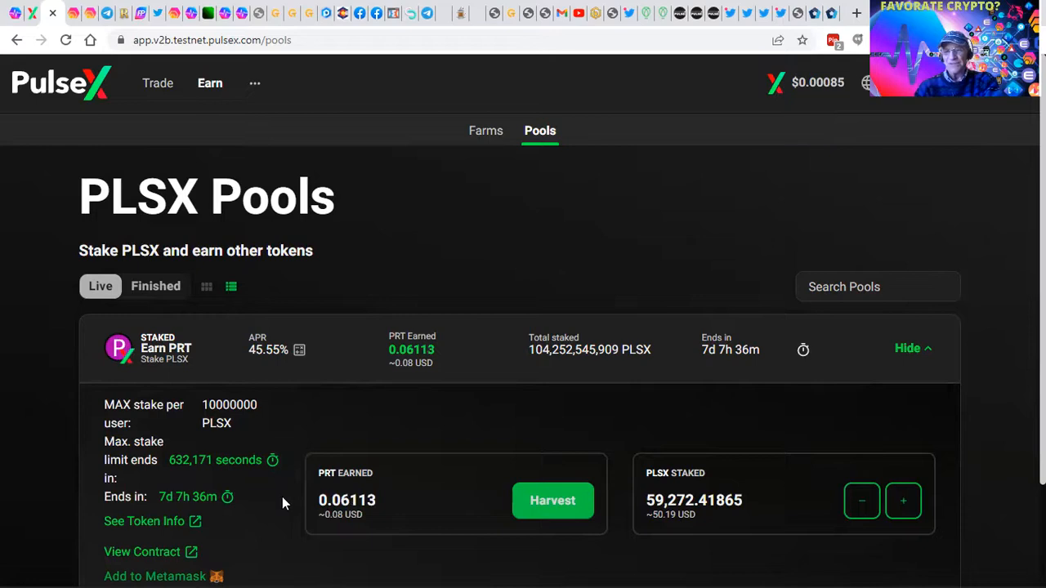
mouse_move(230, 570)
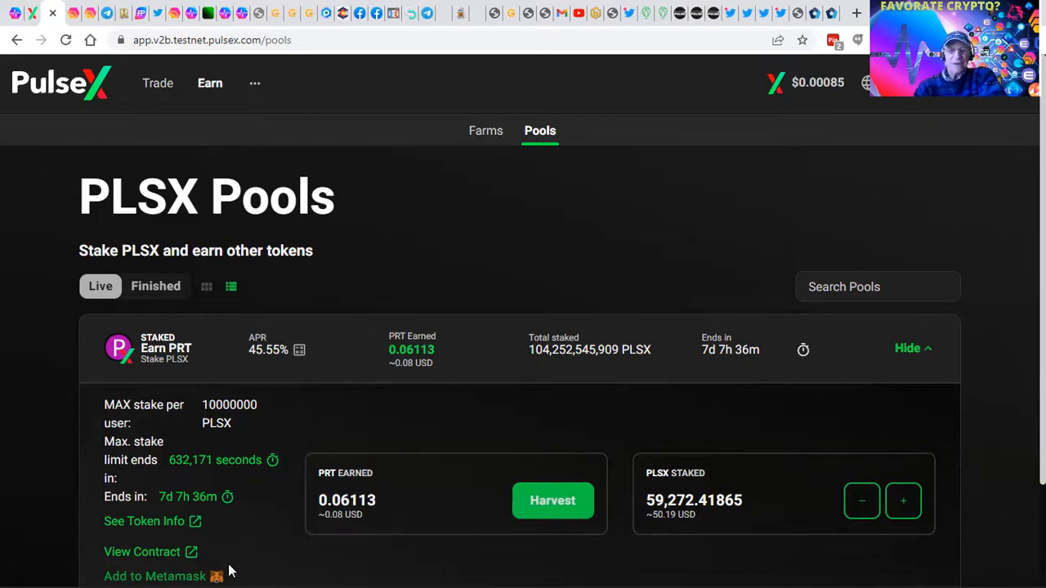
mouse_move(341, 486)
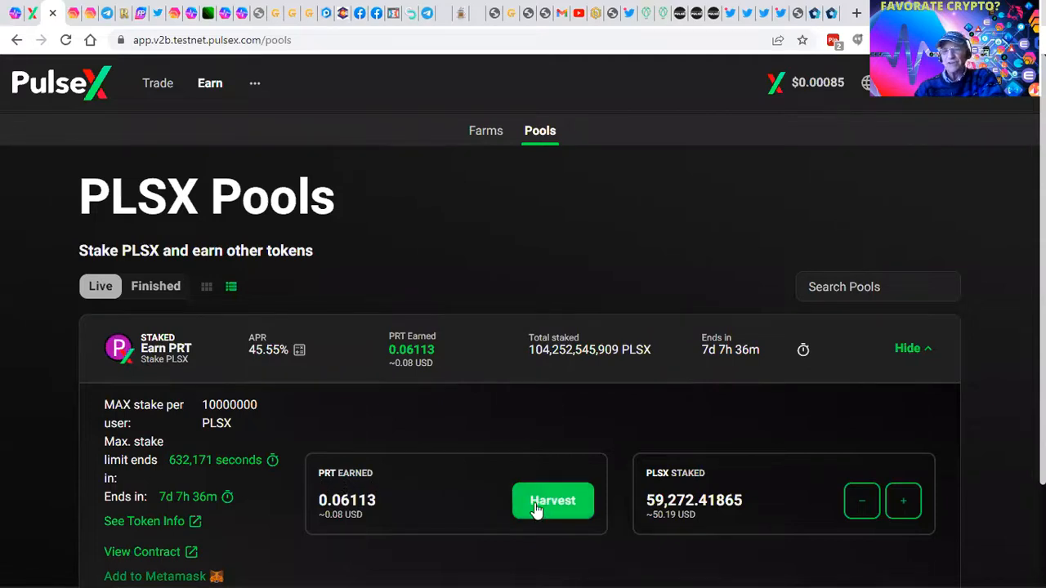
- Harvest and confirm the 0.061 PRT earned in the PLSX staking pool
left_click(552, 500)
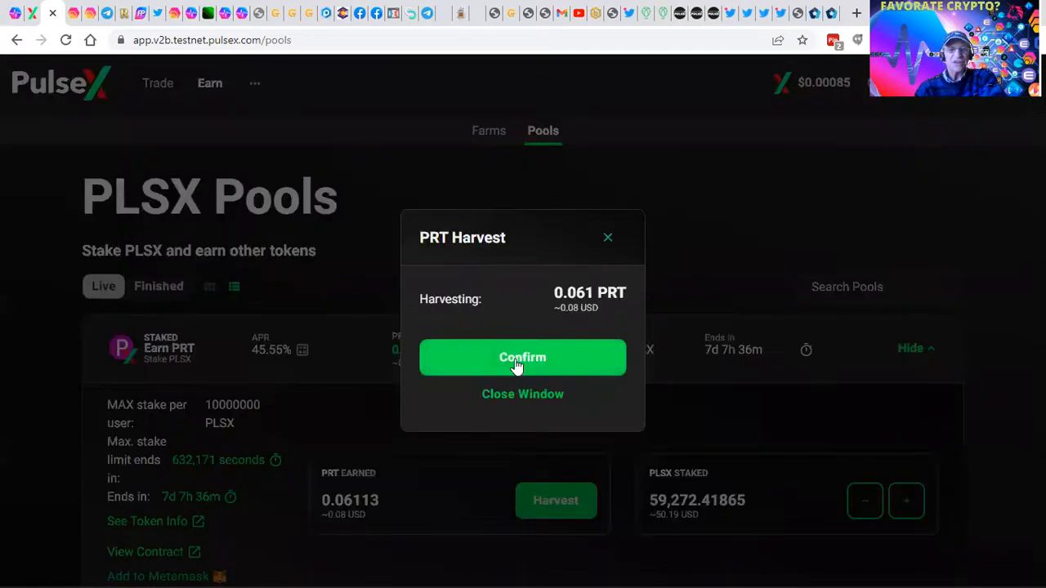
left_click(522, 357)
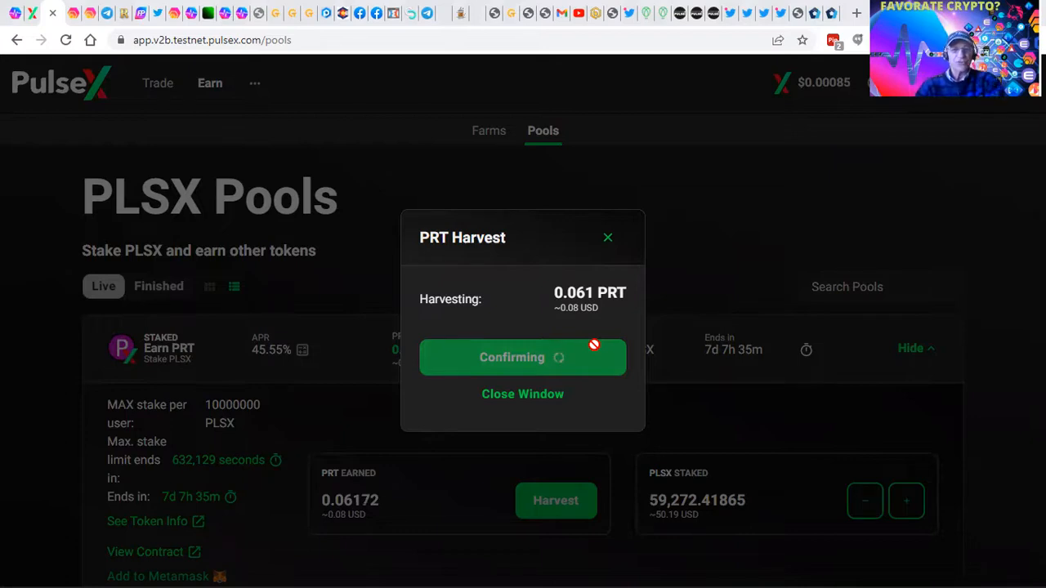
mouse_move(868, 566)
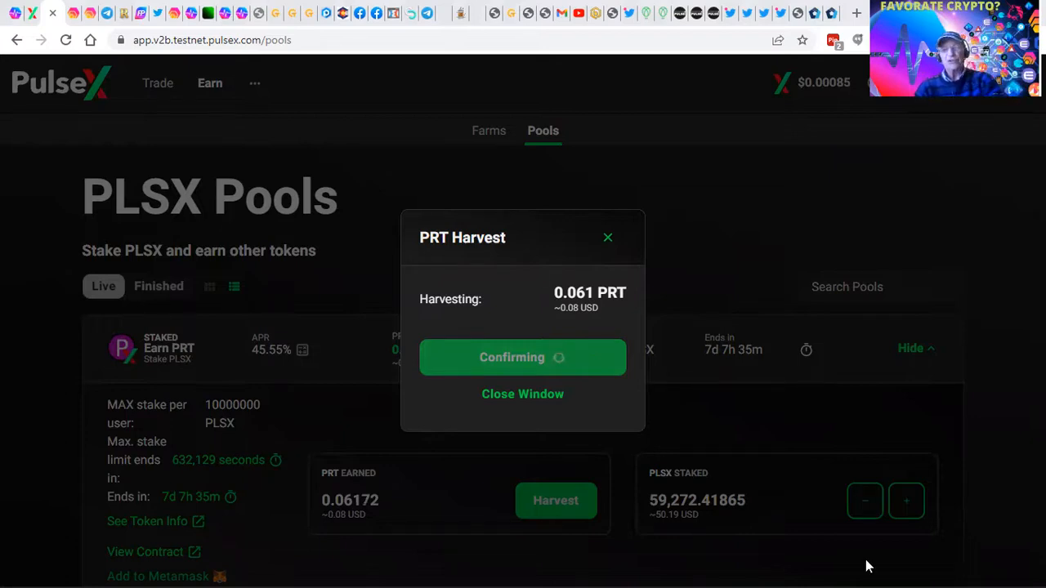
mouse_move(663, 320)
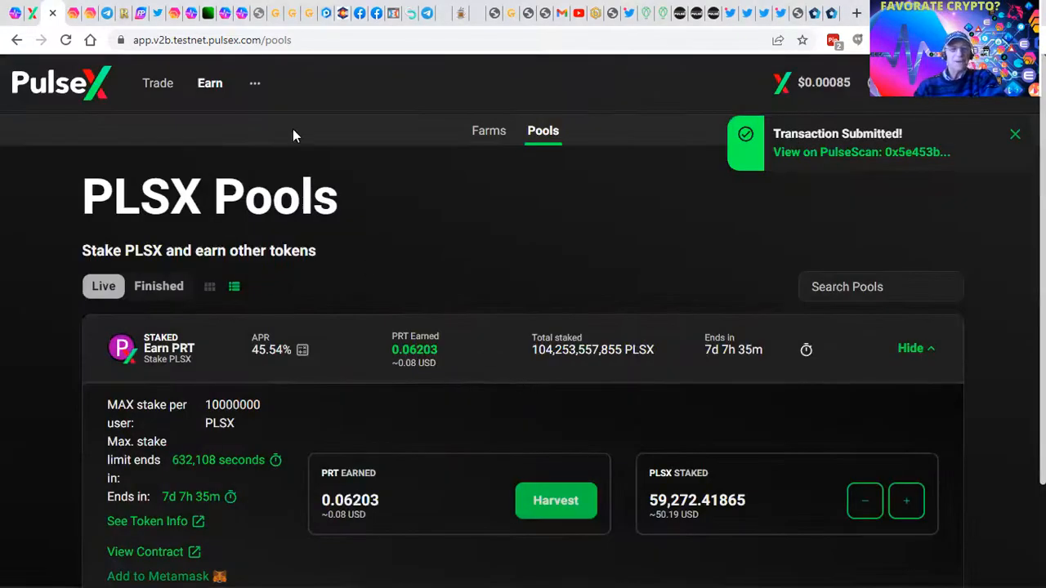
- Go to Earn > Farms, showing the PLSX-PLS farm with 0.337 INC earned
left_click(209, 82)
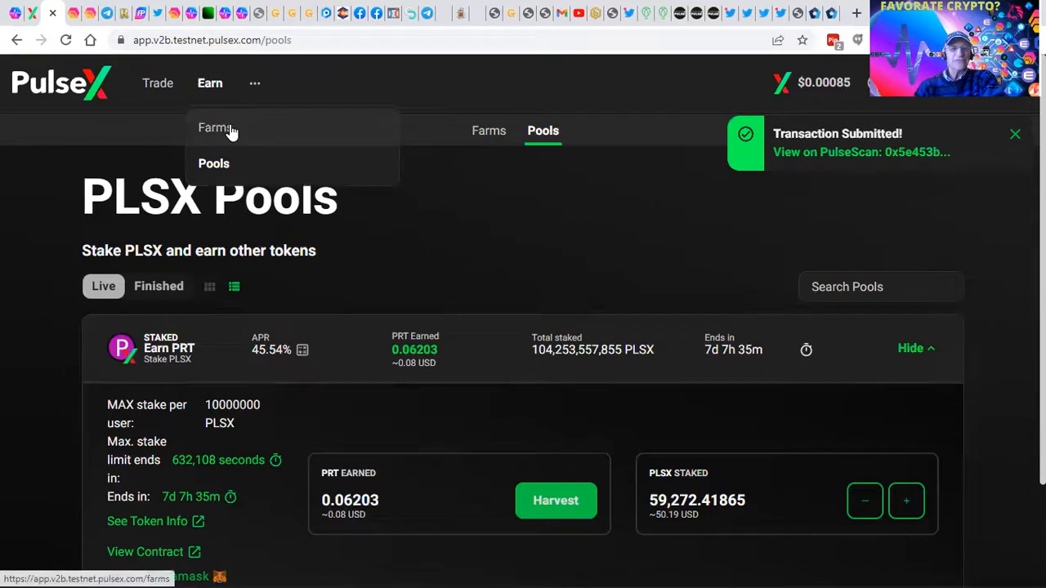
left_click(215, 128)
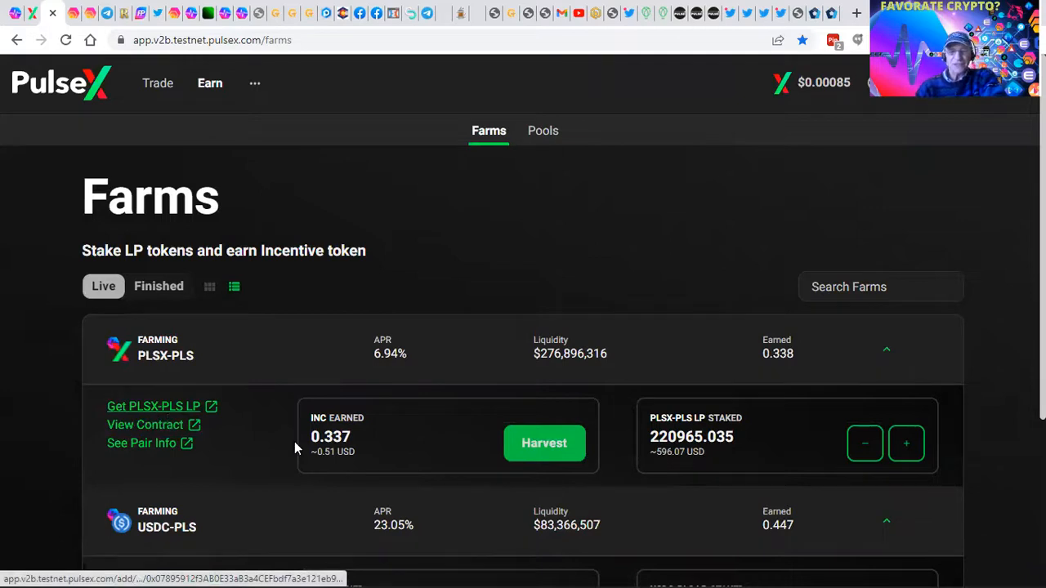
left_click(544, 443)
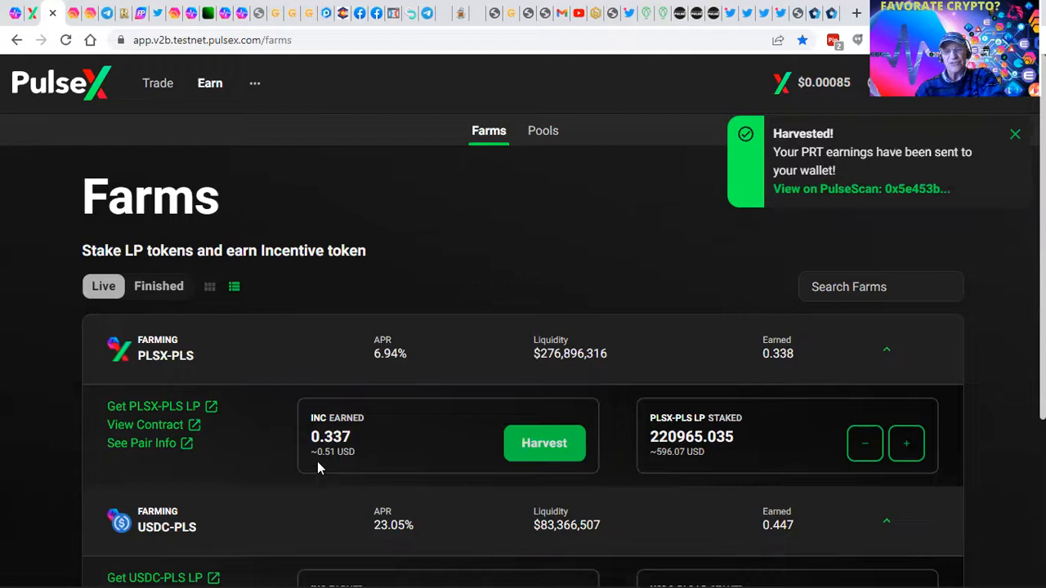
mouse_move(893, 435)
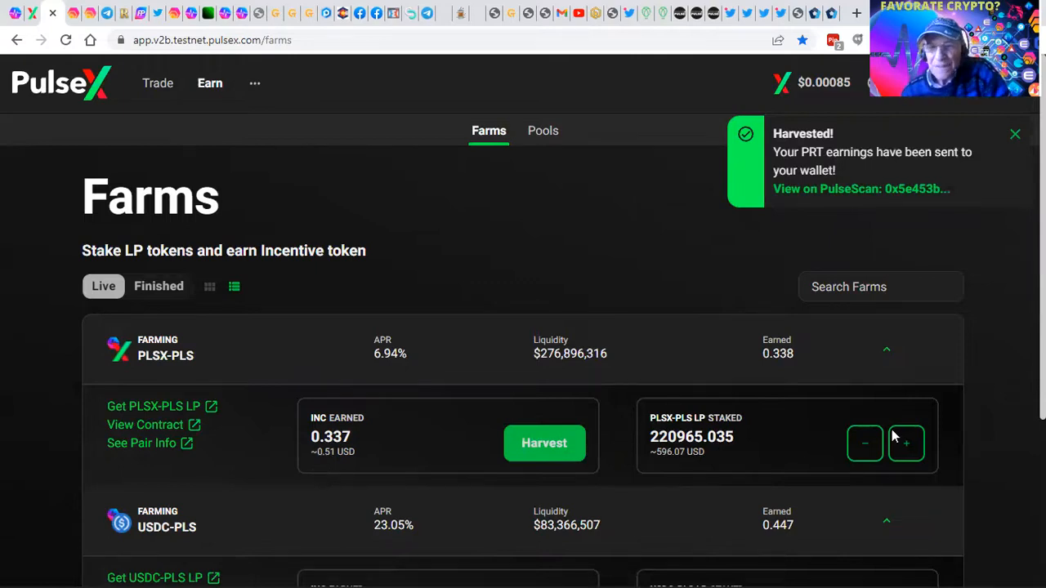
left_click(905, 443)
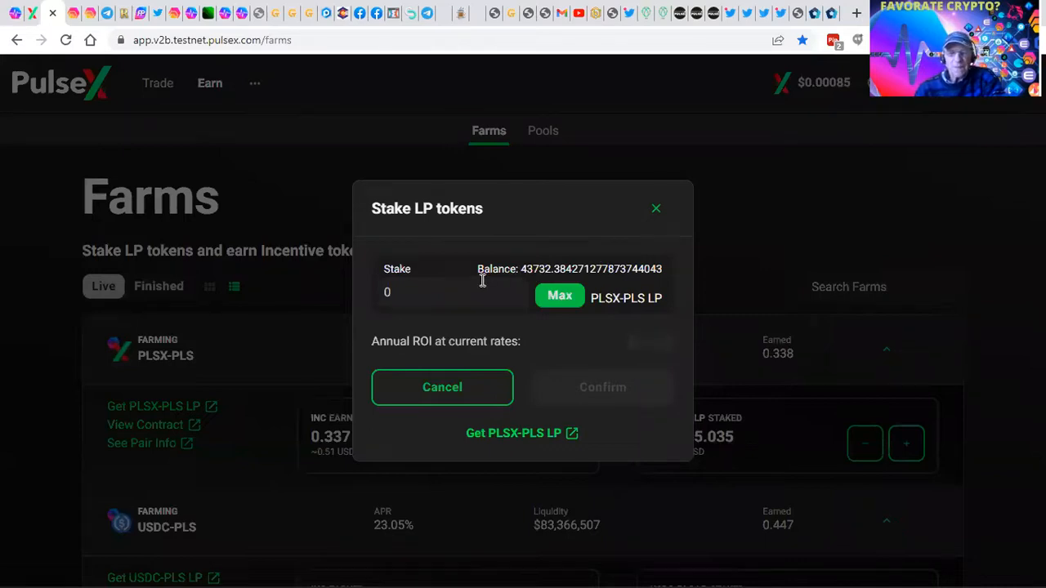
mouse_move(539, 325)
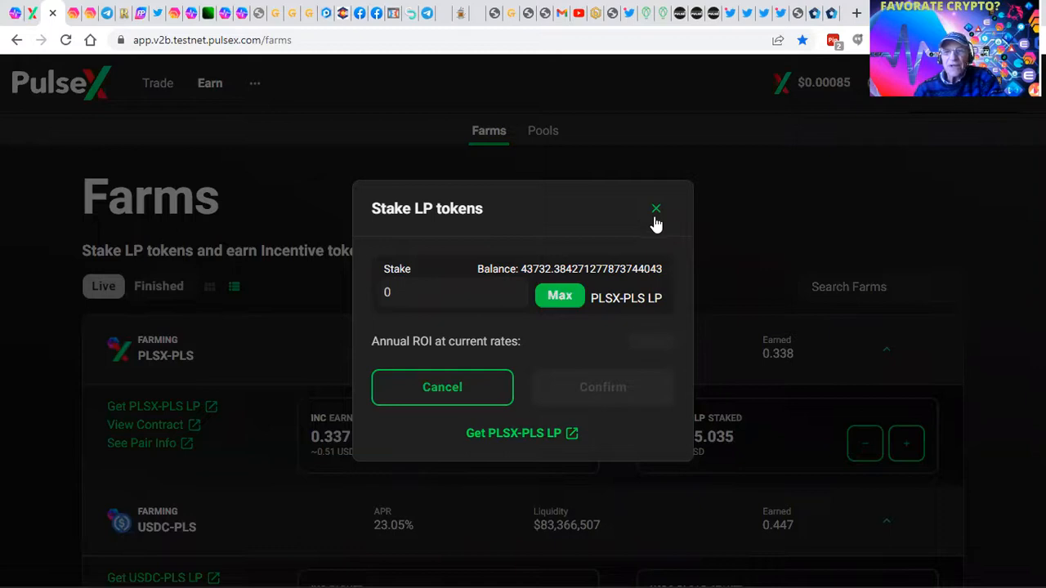
left_click(656, 208)
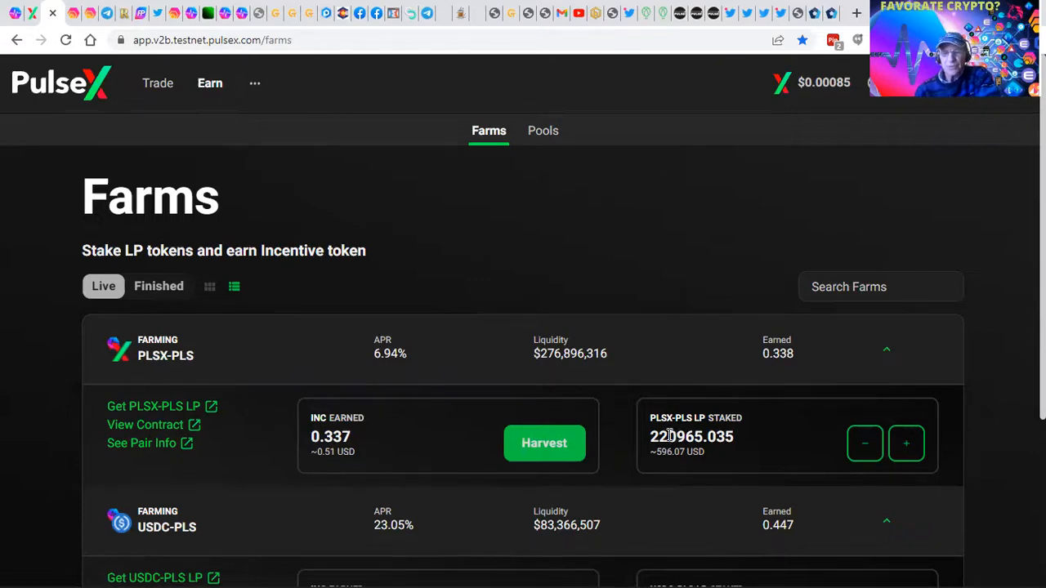
- Harvest 0.337 INC from the PLSX-PLS farm, then expand the USDC-PLS farm row
left_click(544, 443)
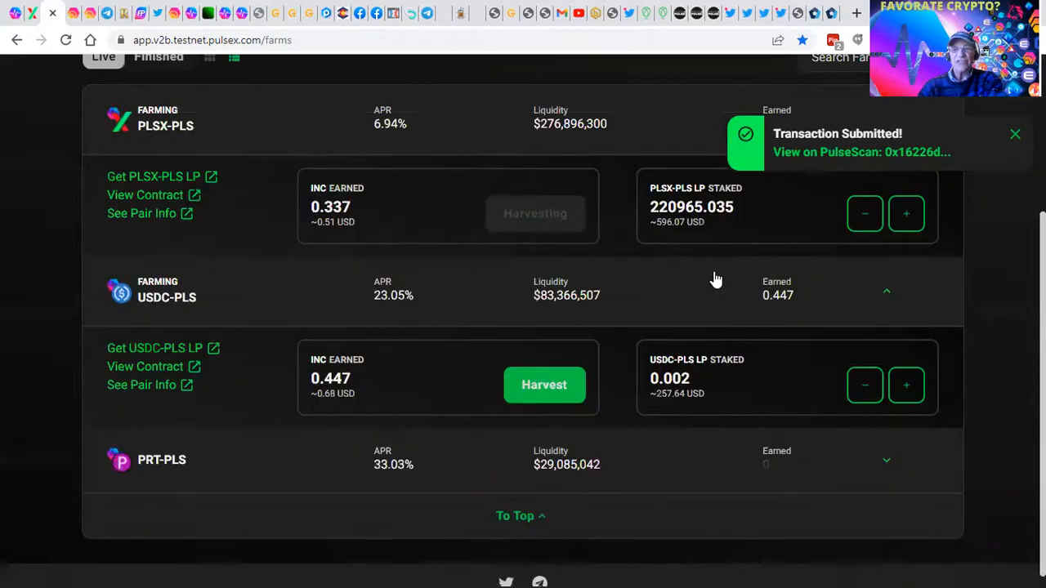
mouse_move(366, 313)
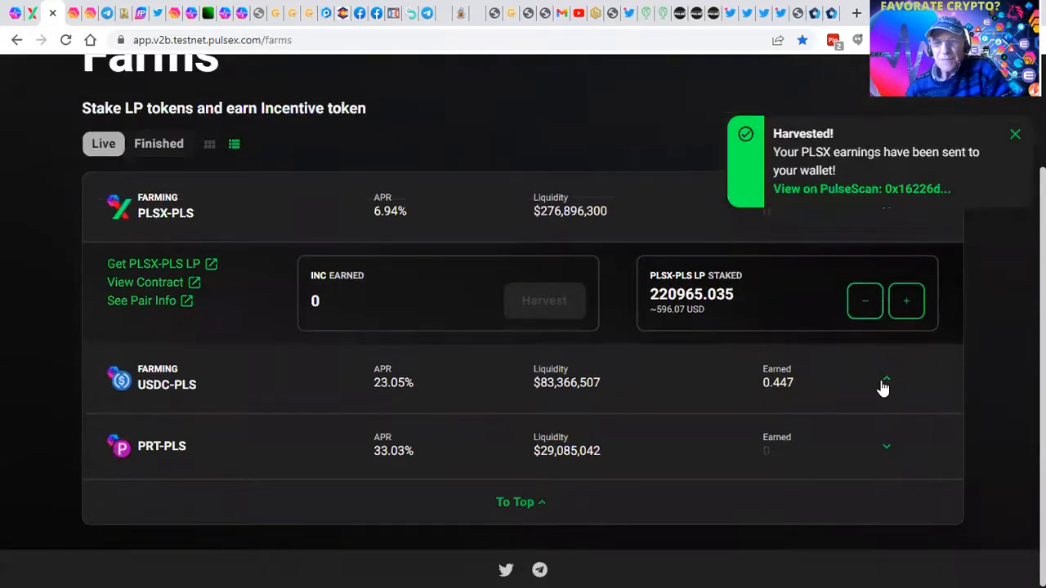
left_click(885, 384)
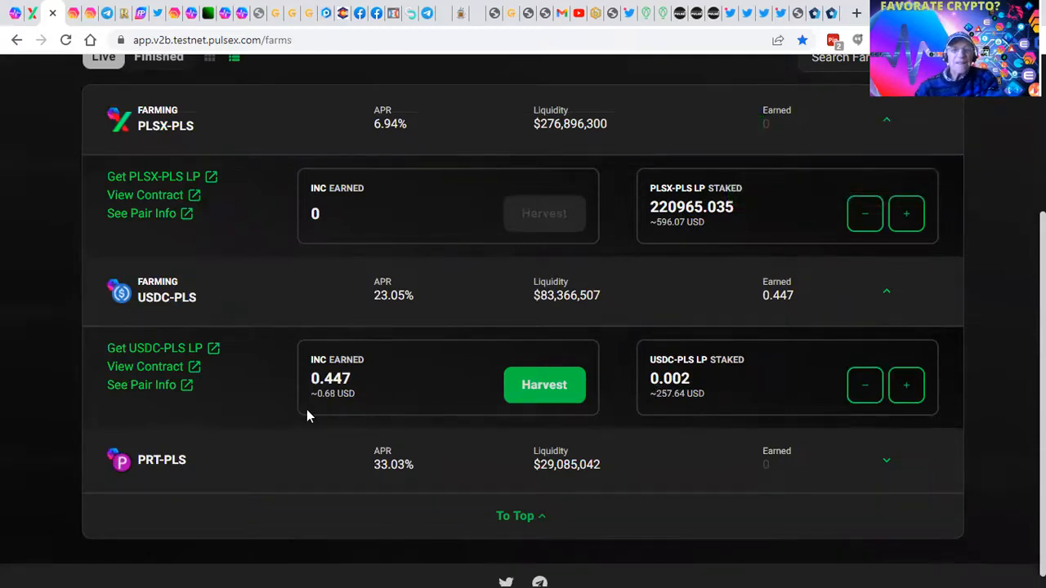
mouse_move(507, 385)
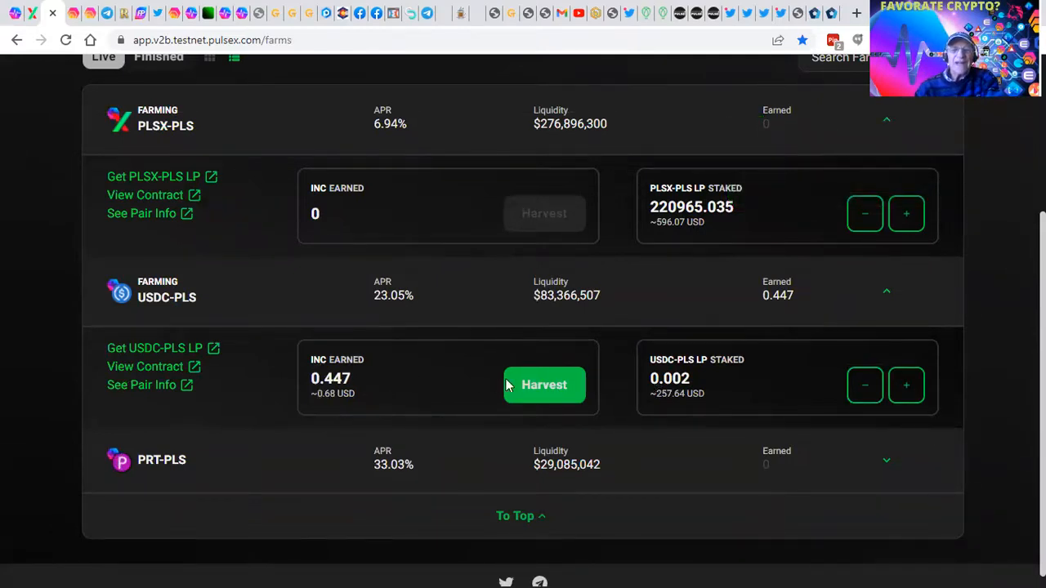
- Harvest the 0.447 INC from the USDC-PLS farm and wait for the transaction notice
left_click(544, 385)
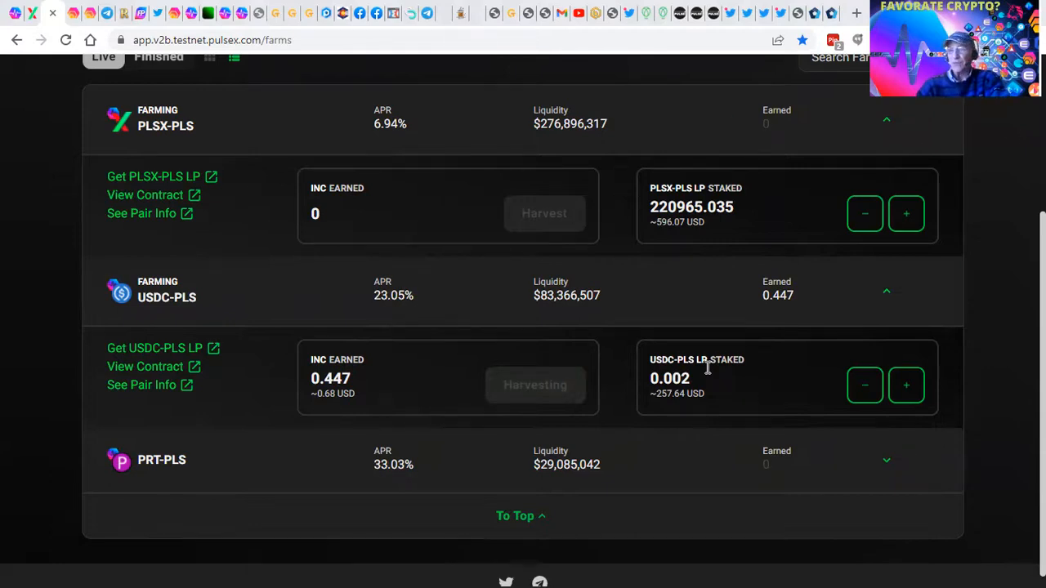
left_click(544, 214)
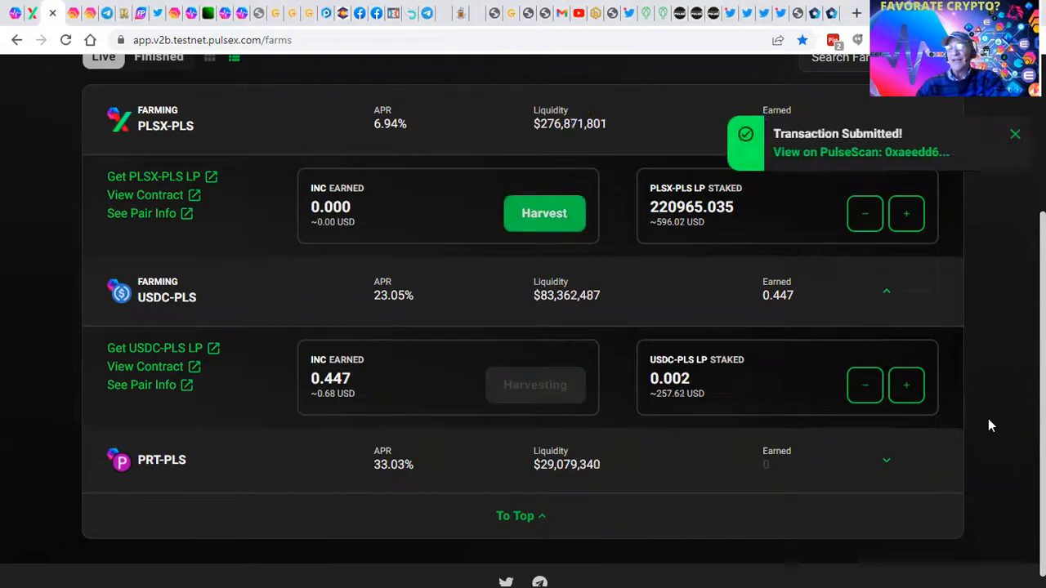
scroll("up", 3)
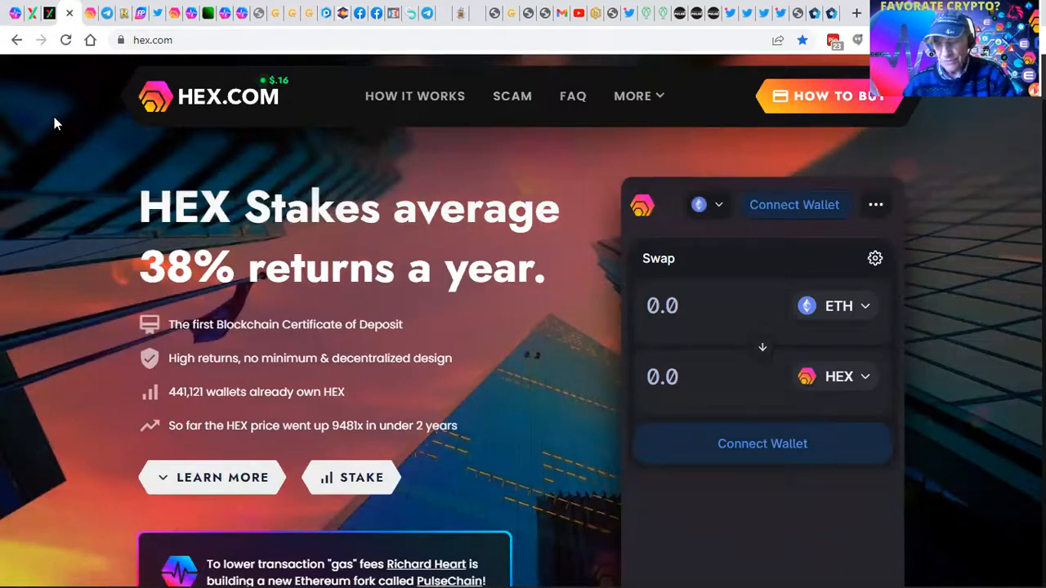
mouse_move(88, 117)
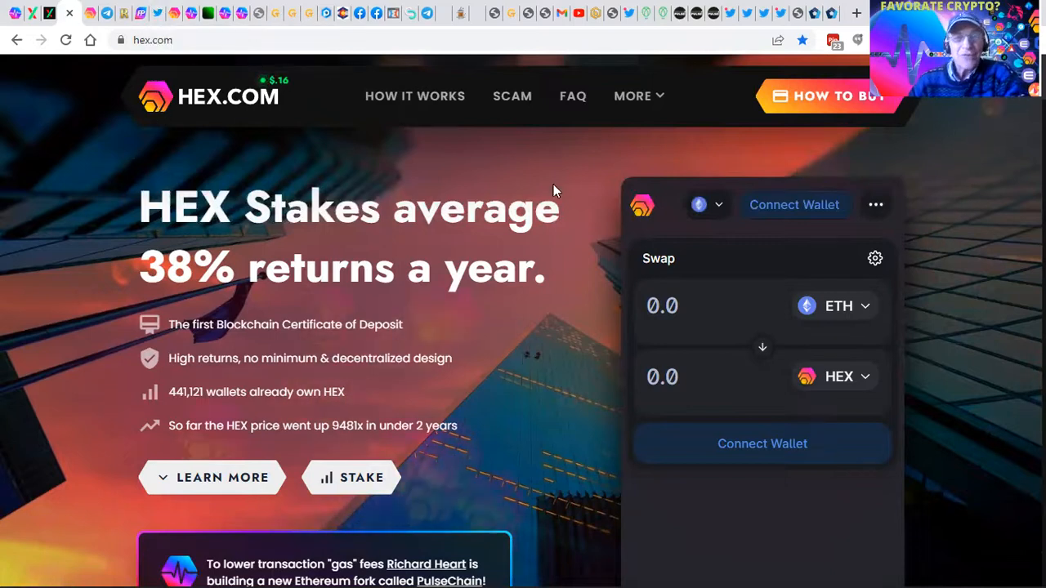
mouse_move(560, 189)
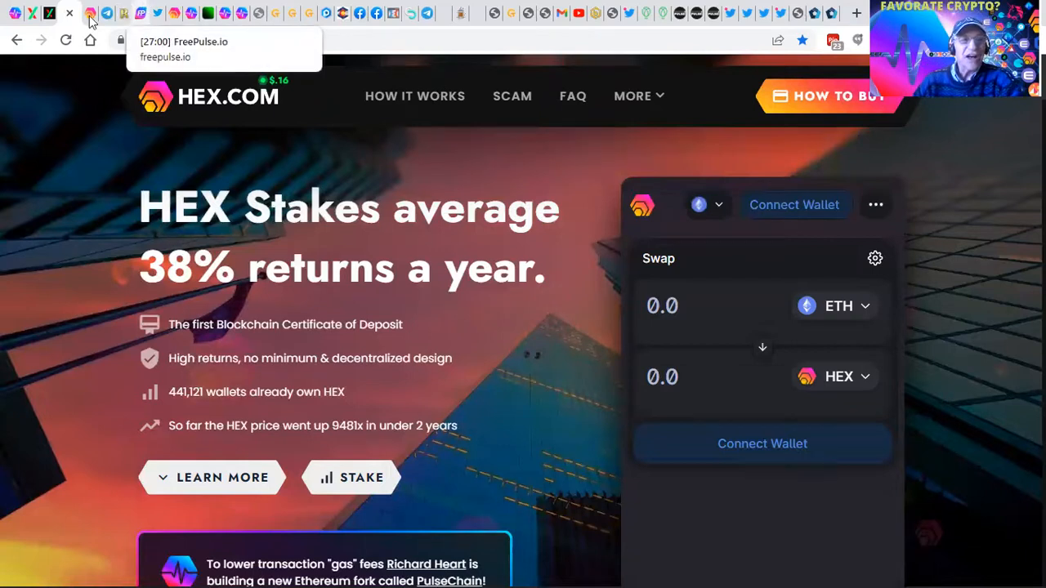
- Scroll MetaMask's assets: 124,421.51 PLS, 26.83 HEX, 225.14 USDT, and other tokens
left_click(353, 477)
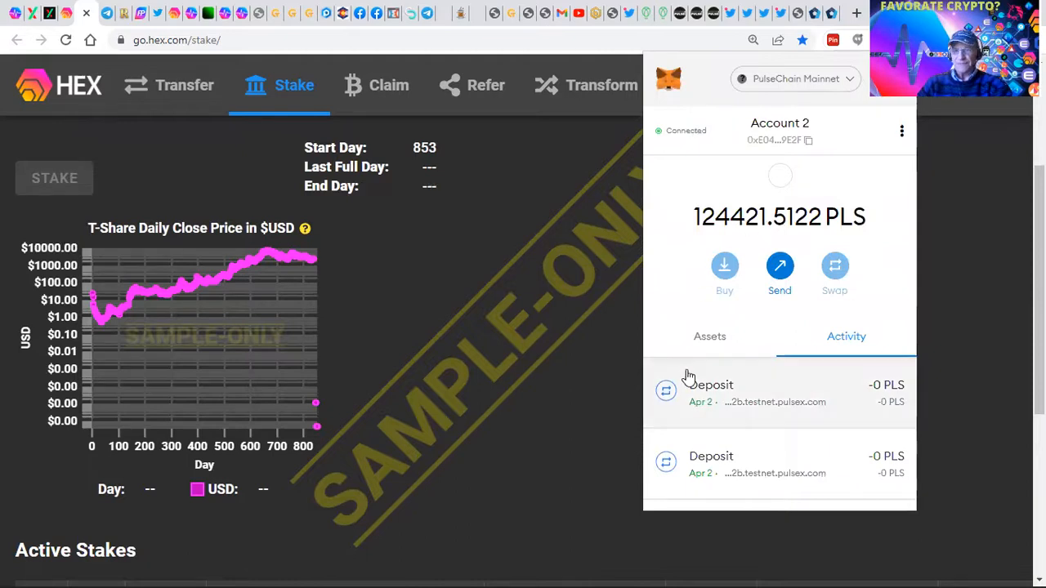
left_click(710, 336)
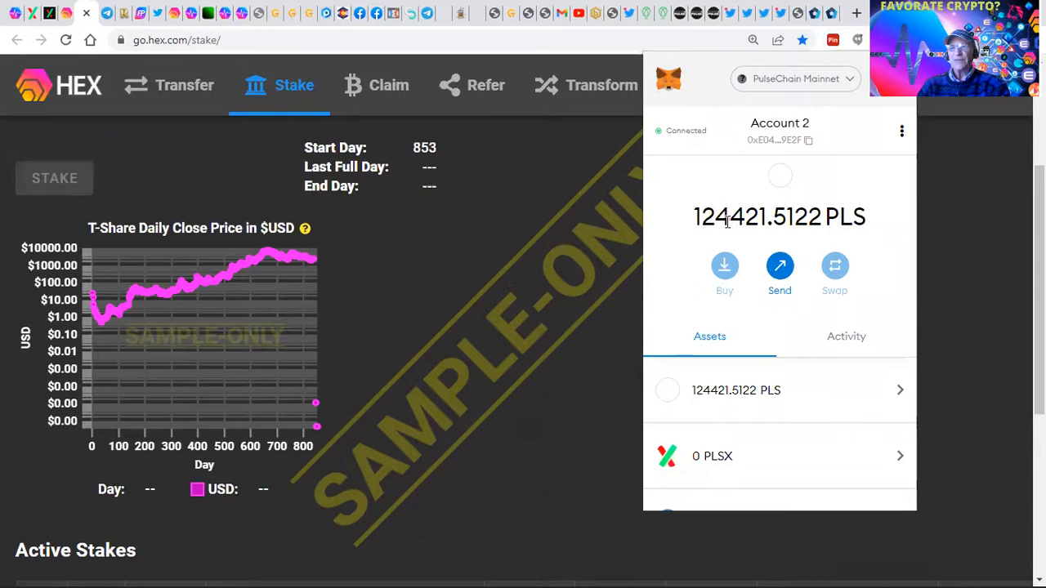
scroll("down", 3)
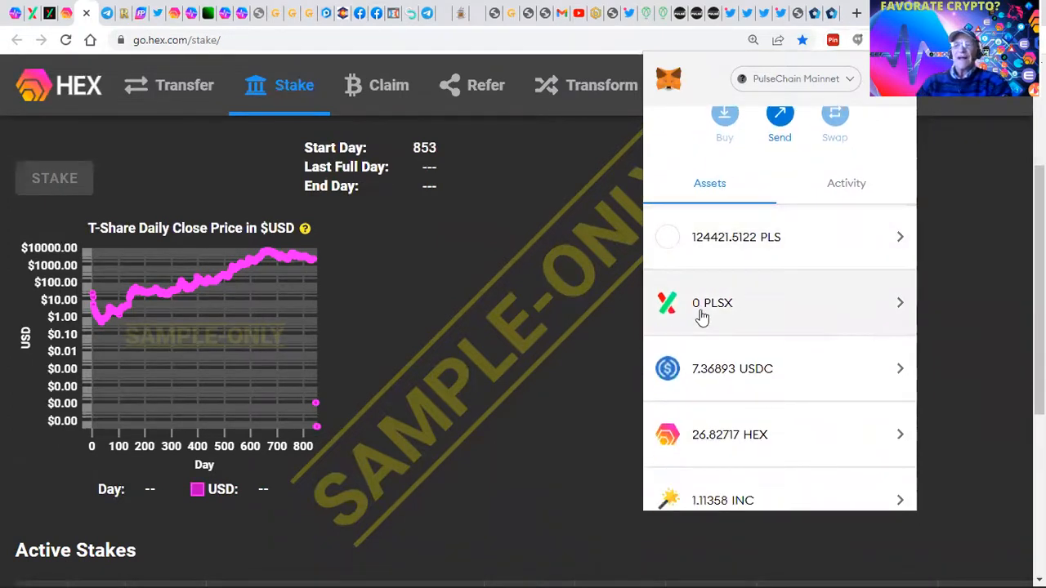
mouse_move(711, 303)
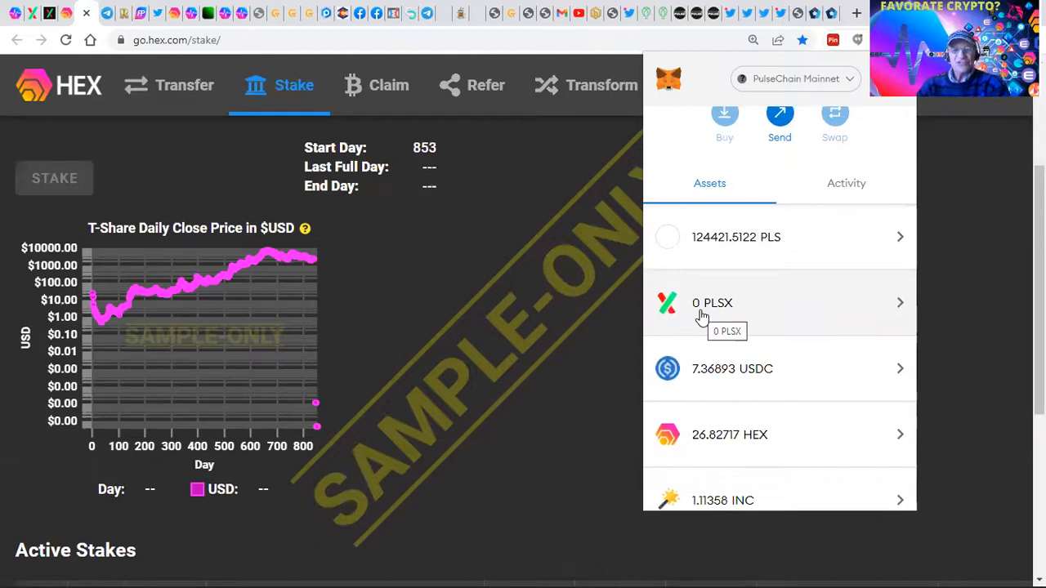
scroll("down", 3)
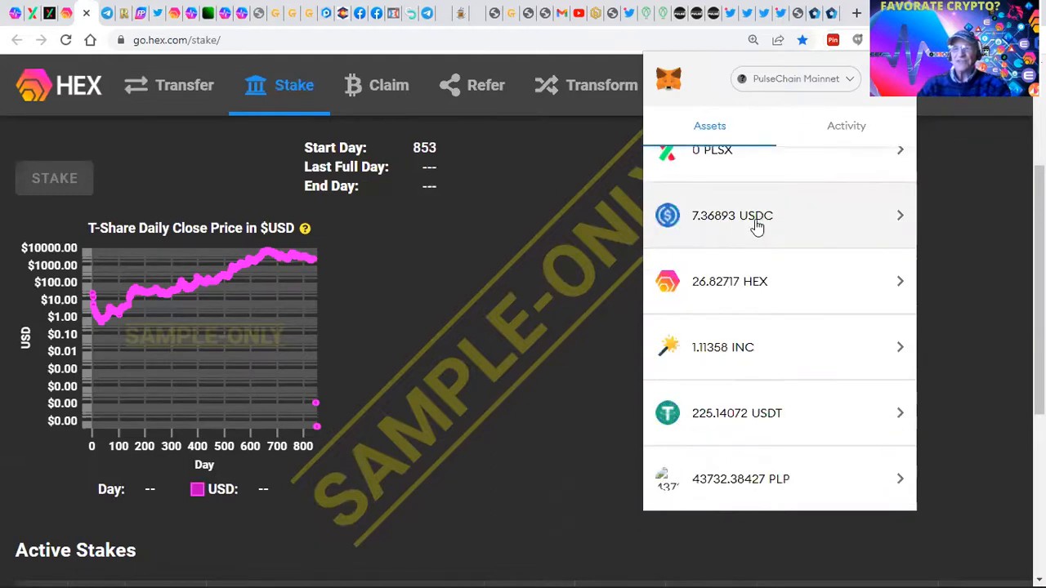
mouse_move(719, 358)
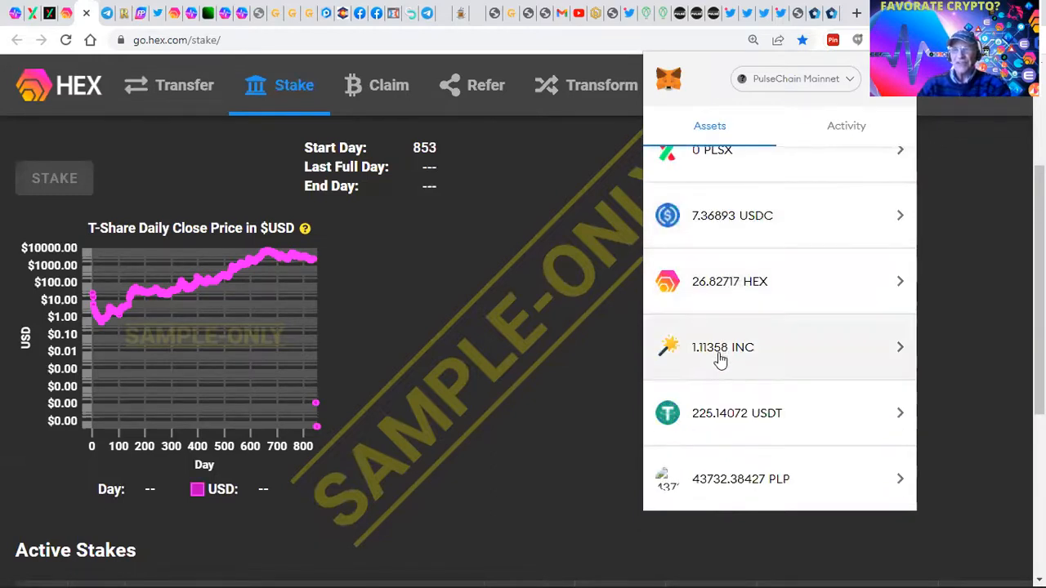
scroll("down", 3)
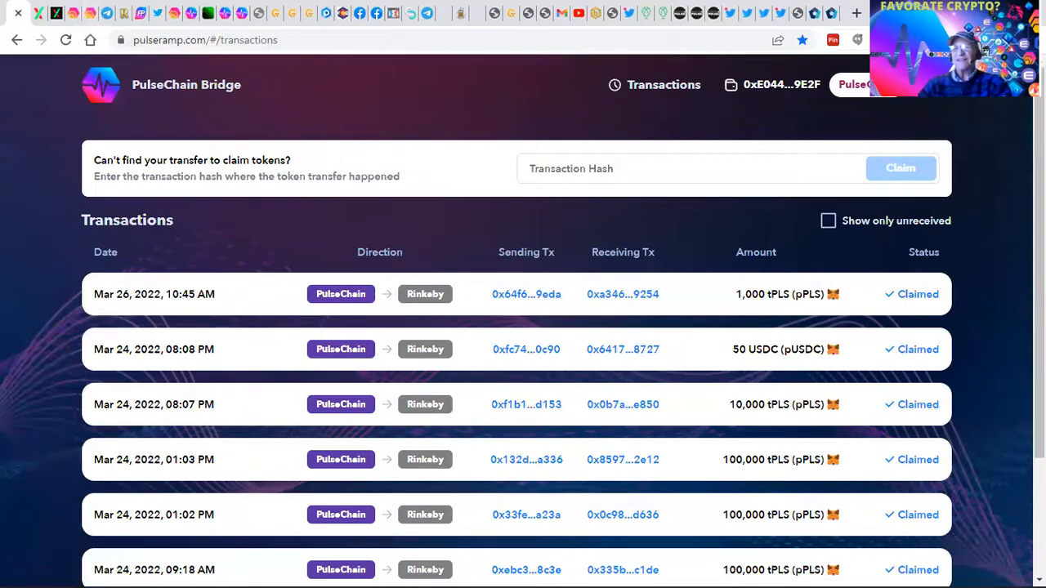
- In a new tab, search 'pulsex.info' and continue on to the PulseX.com site
left_click(855, 13)
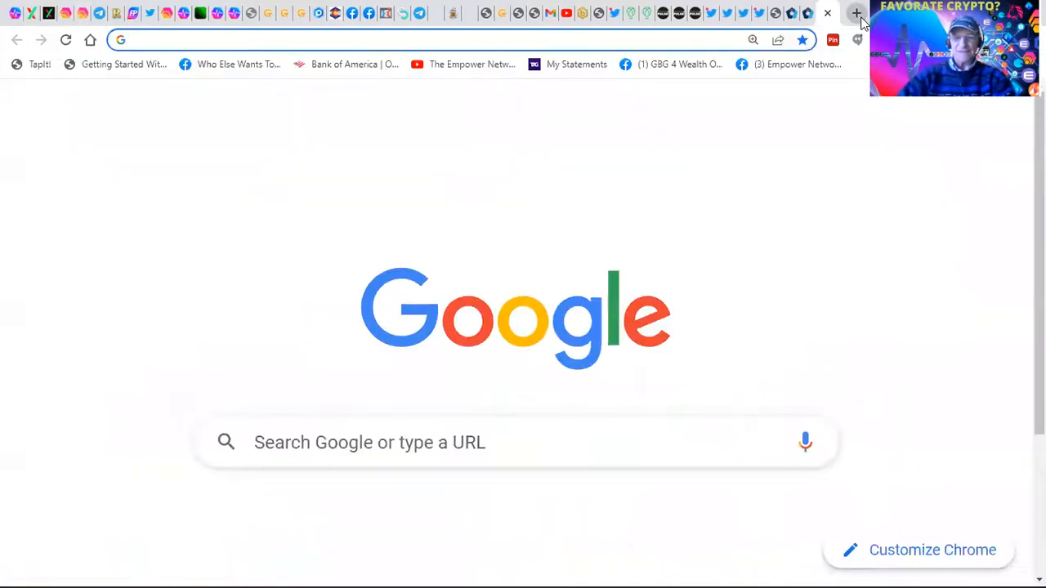
type("pulsex.info")
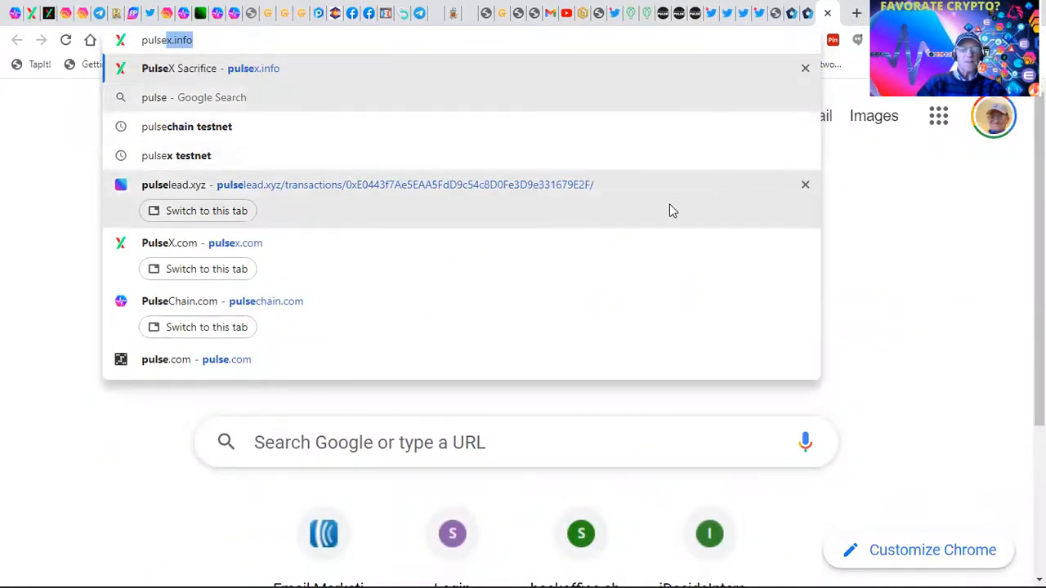
mouse_move(511, 184)
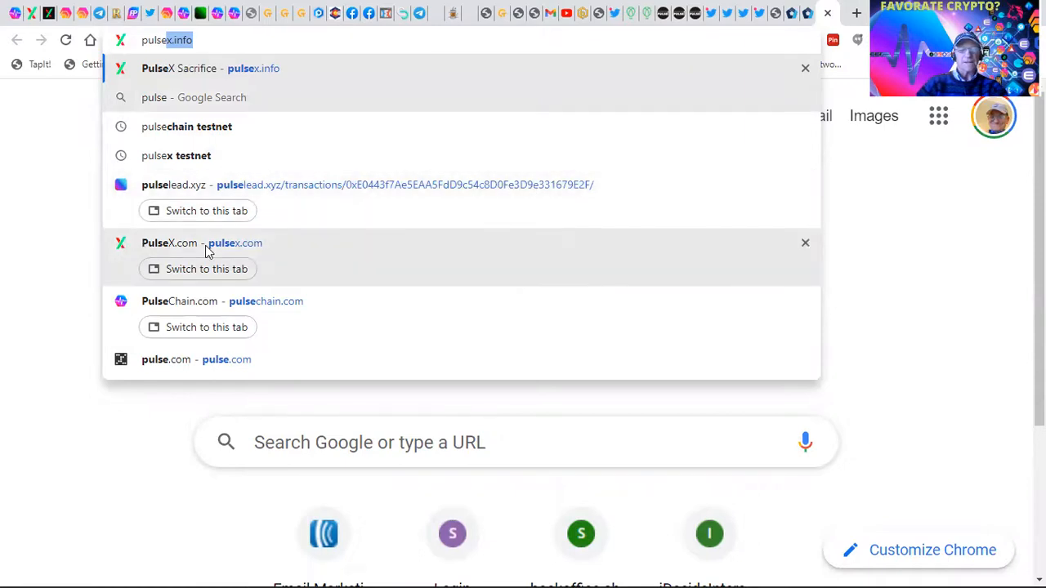
left_click(165, 359)
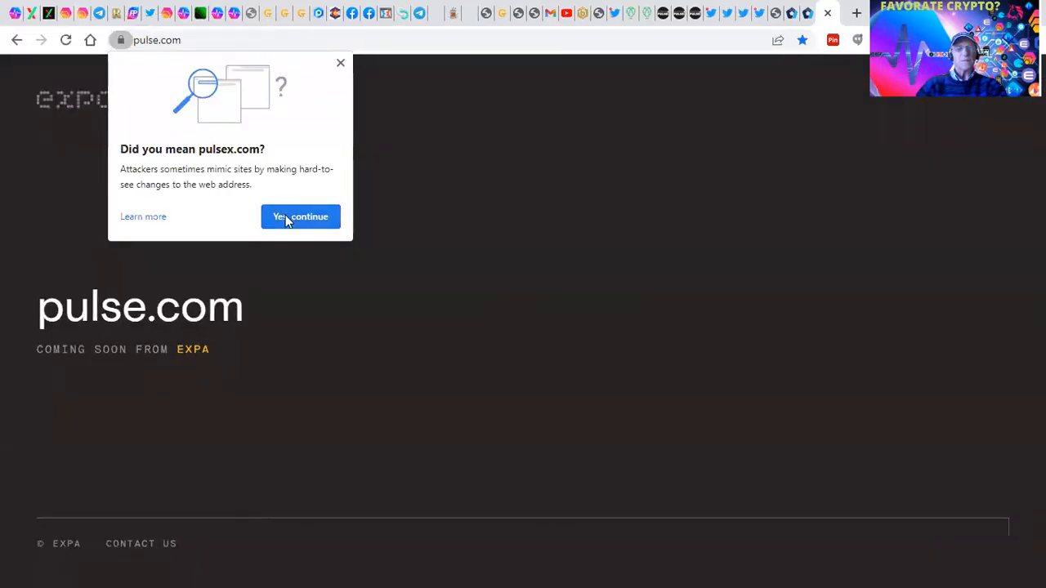
left_click(299, 217)
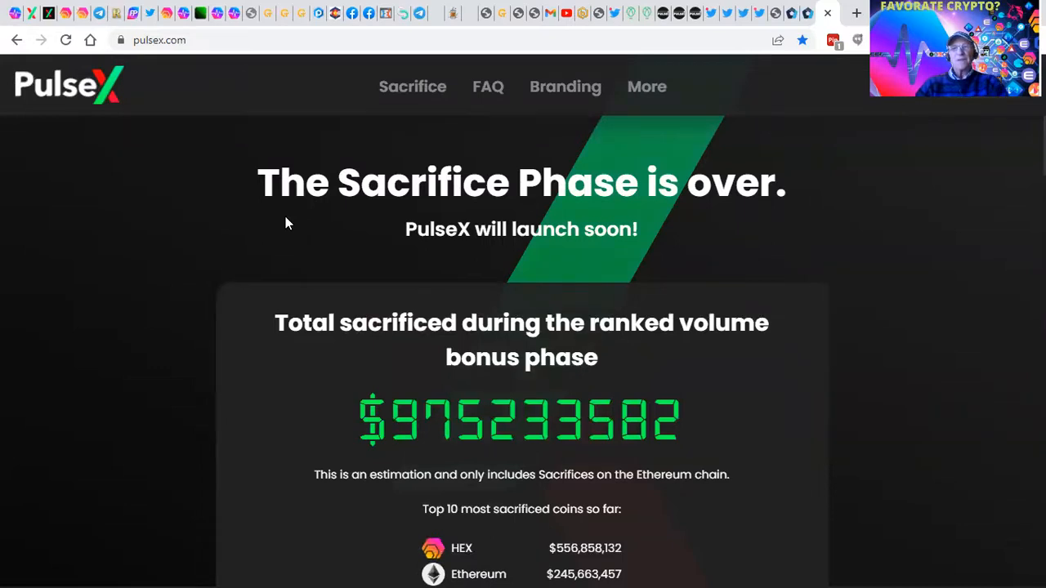
mouse_move(835, 251)
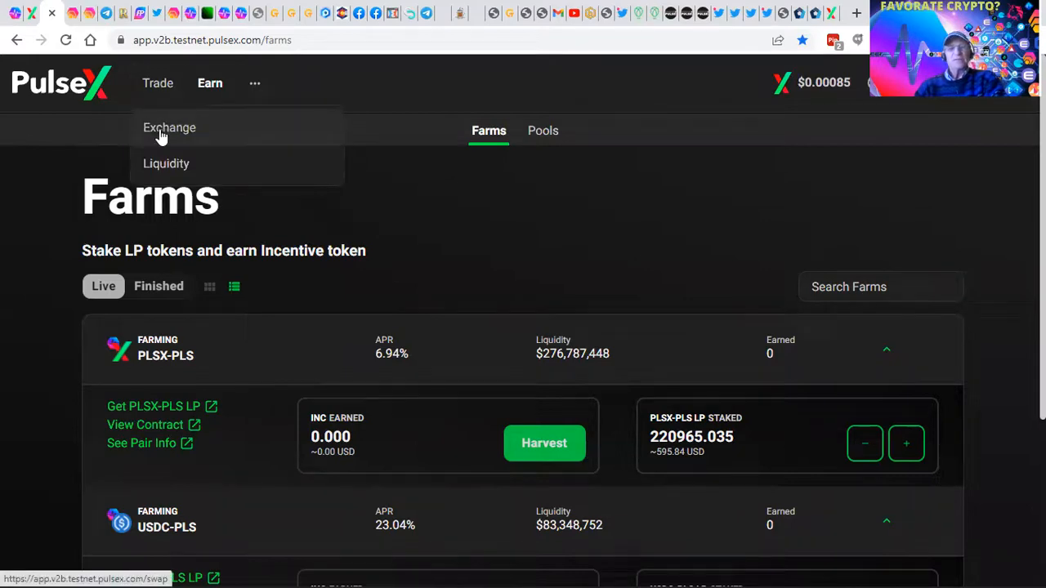
- Set up a swap of 225.14 USDT for about 79,413.5 PLS on Exchange and review it
left_click(169, 127)
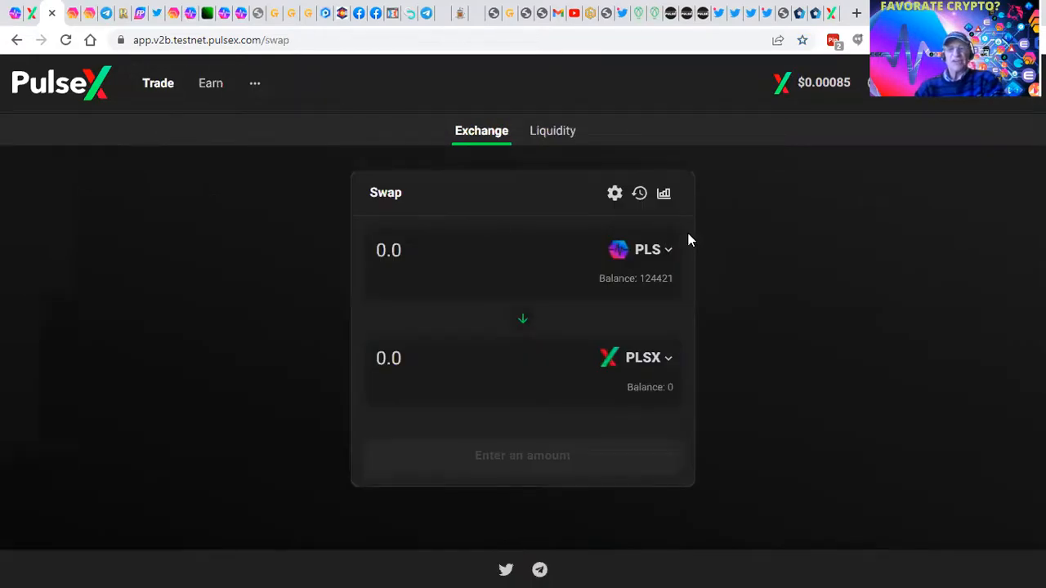
left_click(646, 249)
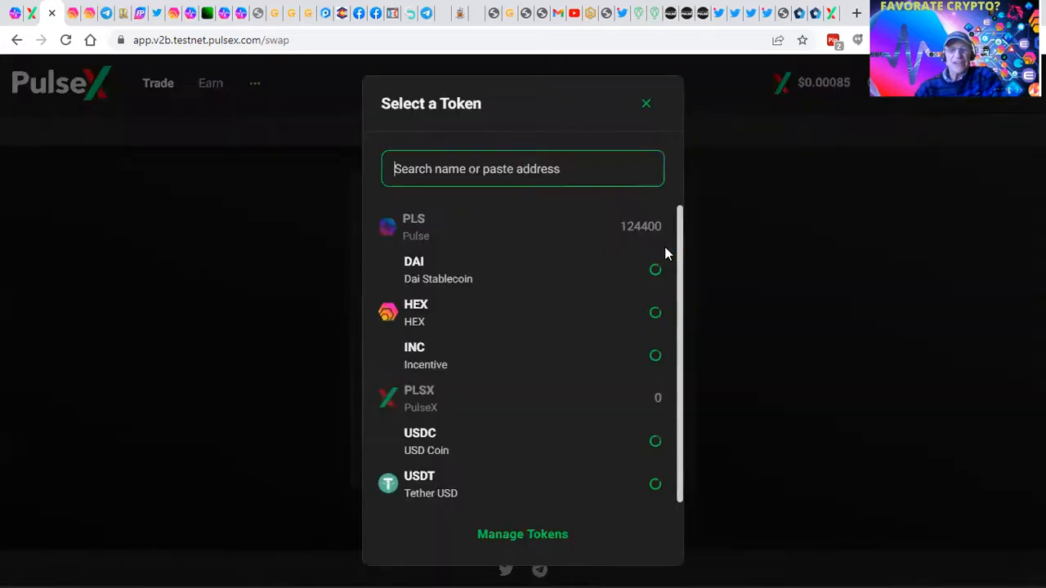
left_click(419, 484)
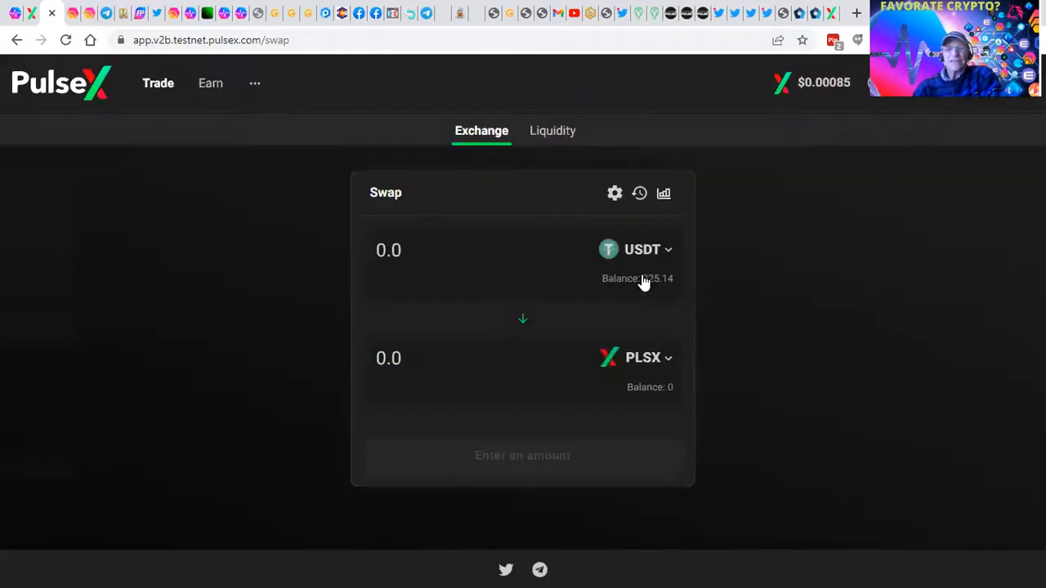
mouse_move(650, 363)
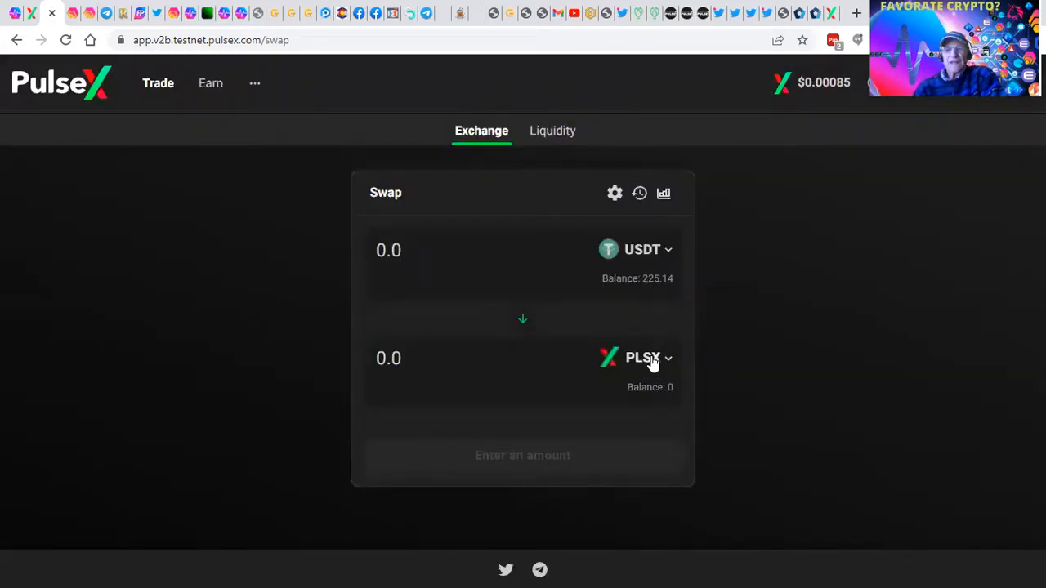
left_click(646, 358)
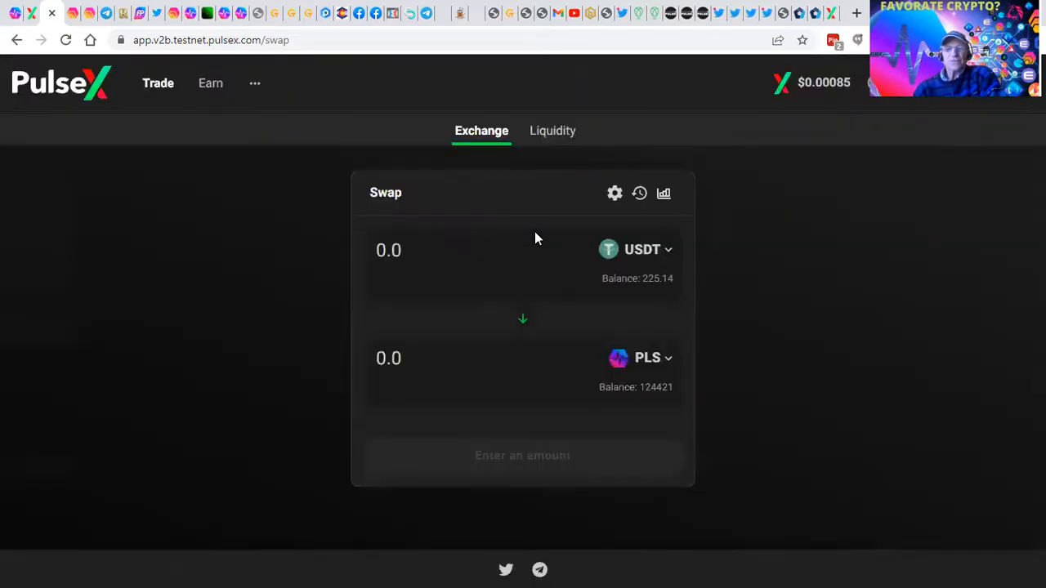
mouse_move(527, 269)
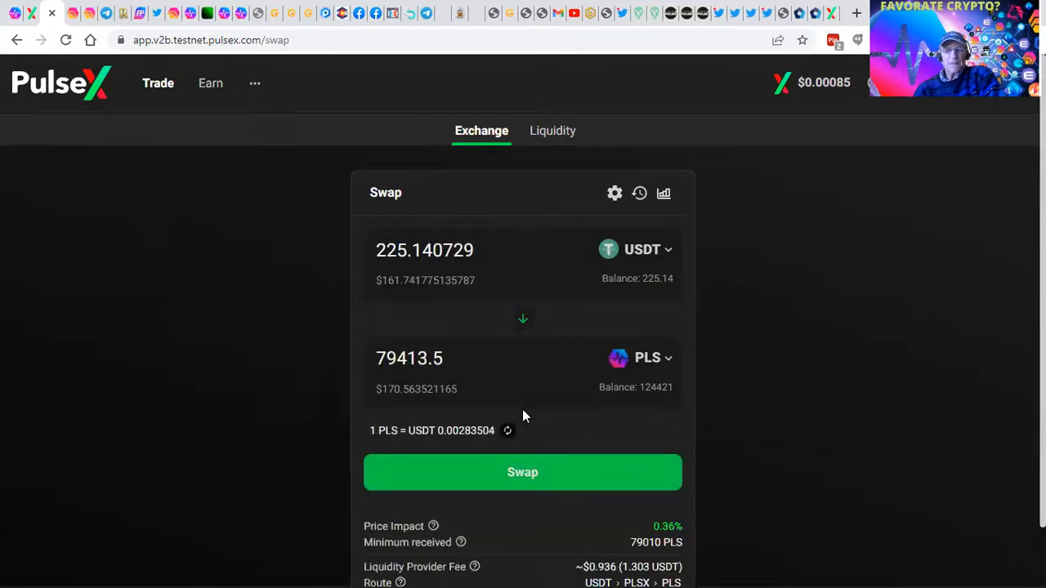
left_click(522, 473)
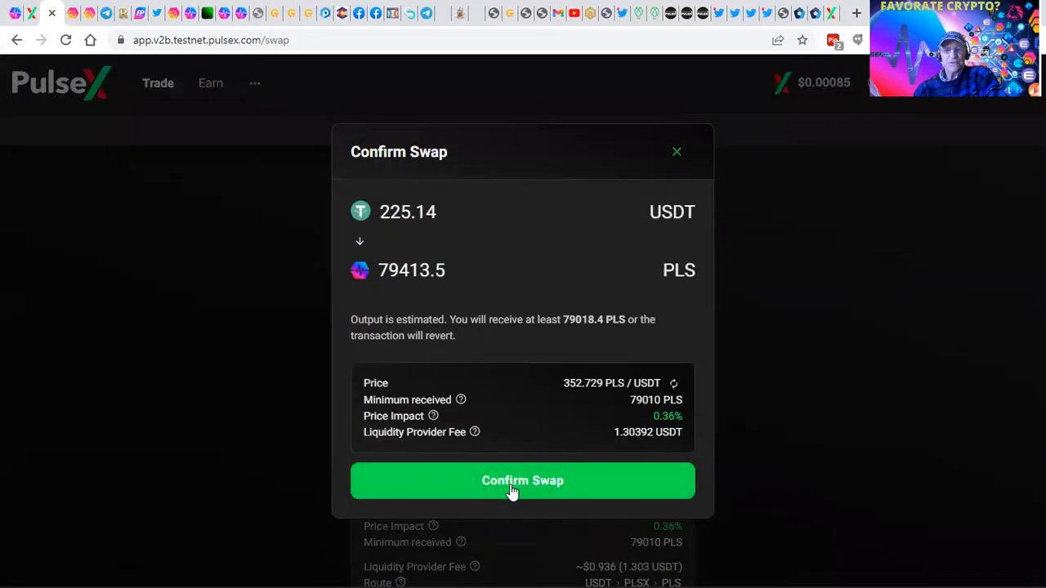
mouse_move(396, 248)
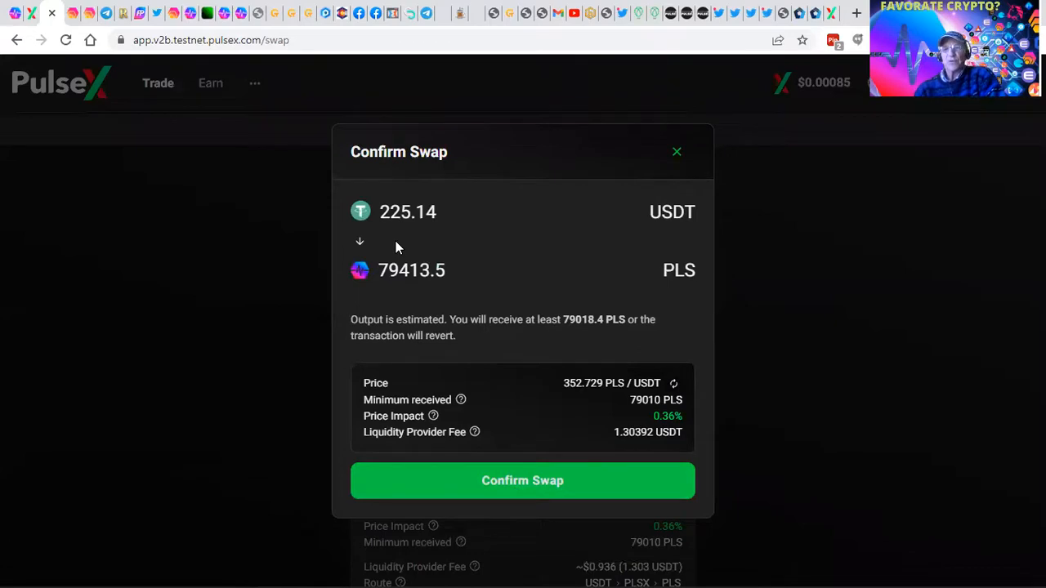
mouse_move(506, 467)
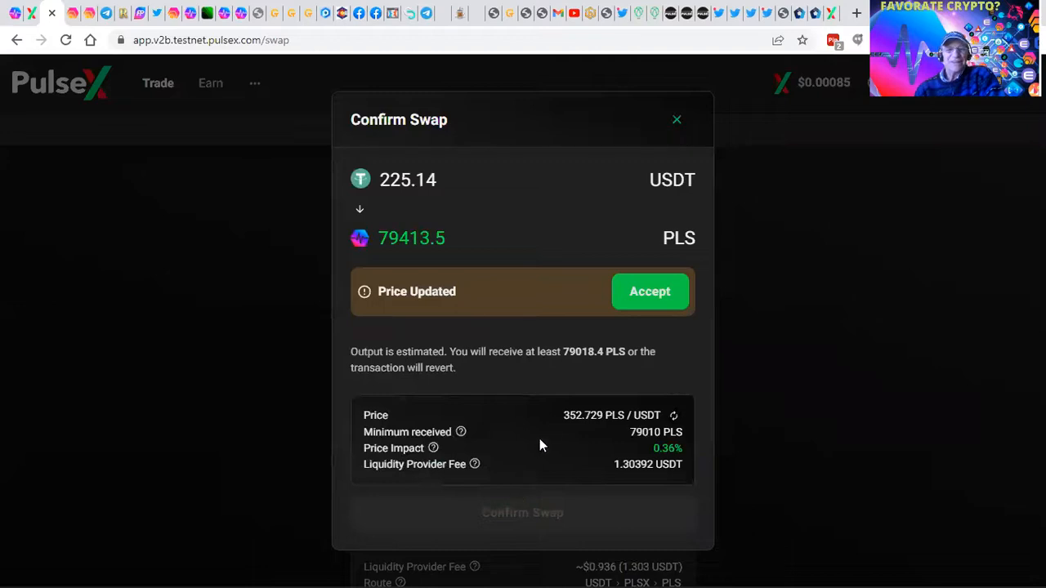
- Accept the updated price, confirm the 225.14 USDT to PLS swap, and dismiss the submitted notice
left_click(649, 291)
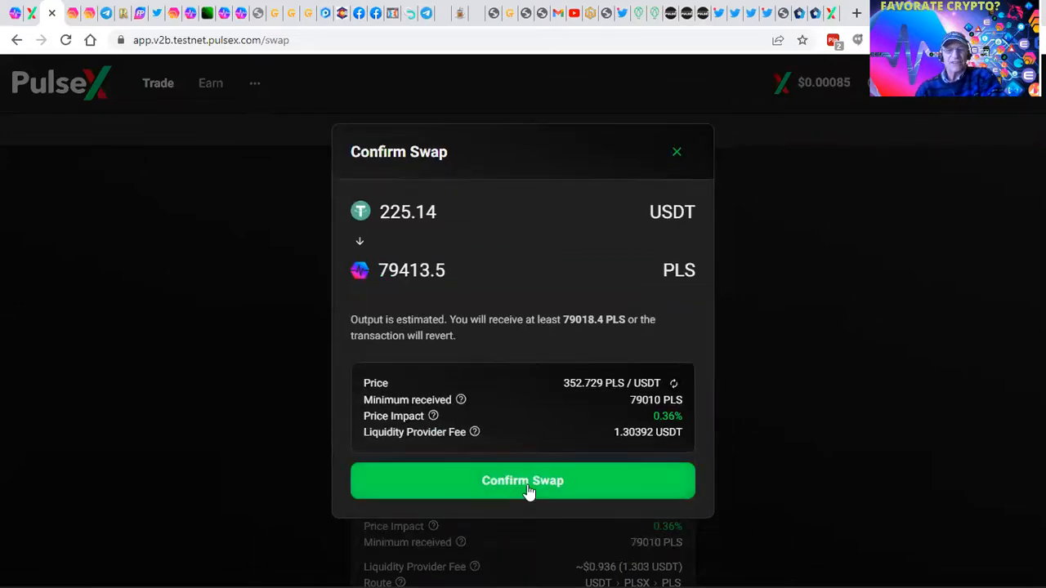
left_click(522, 480)
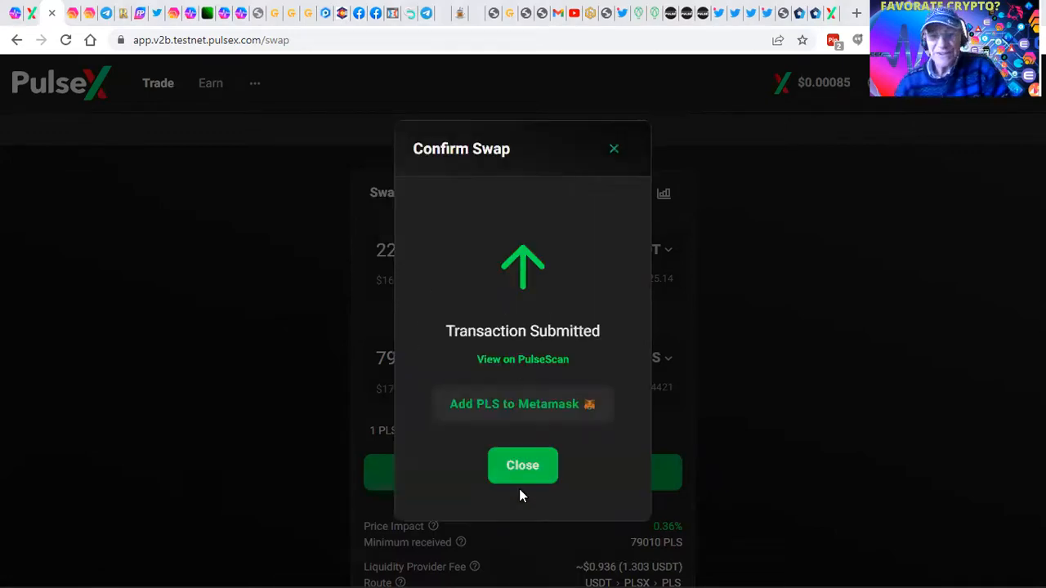
left_click(522, 465)
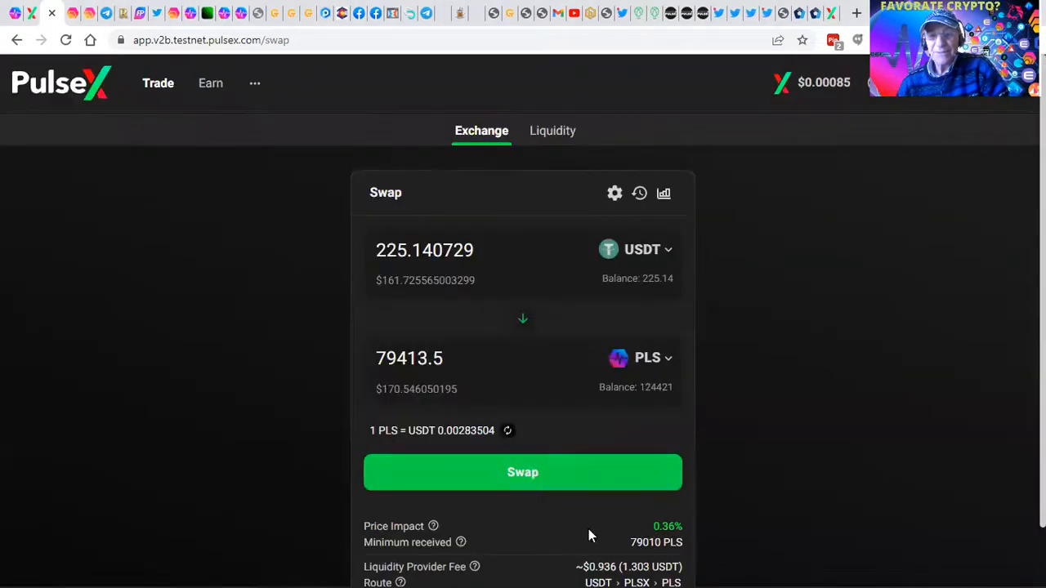
mouse_move(600, 542)
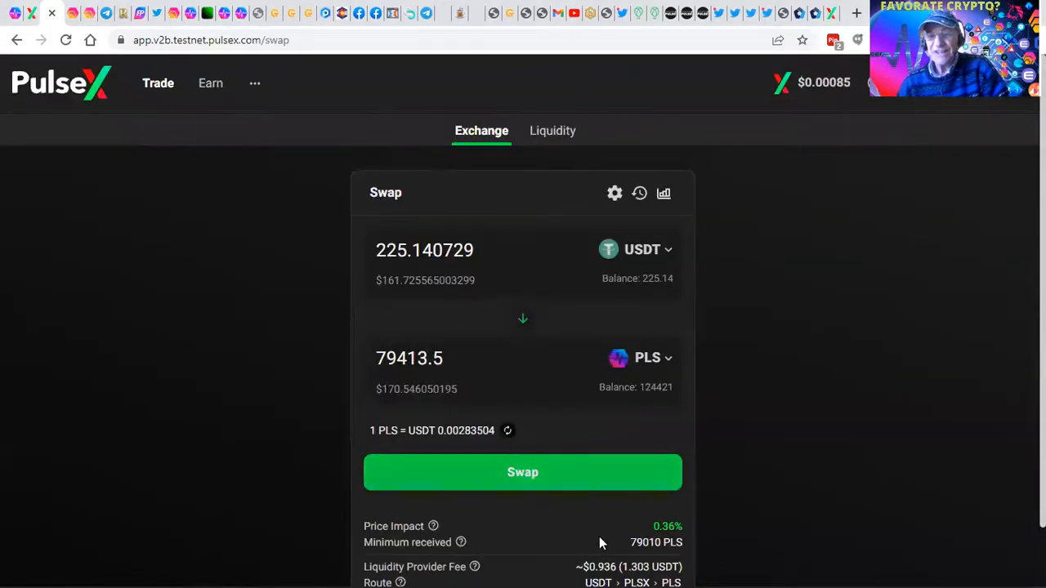